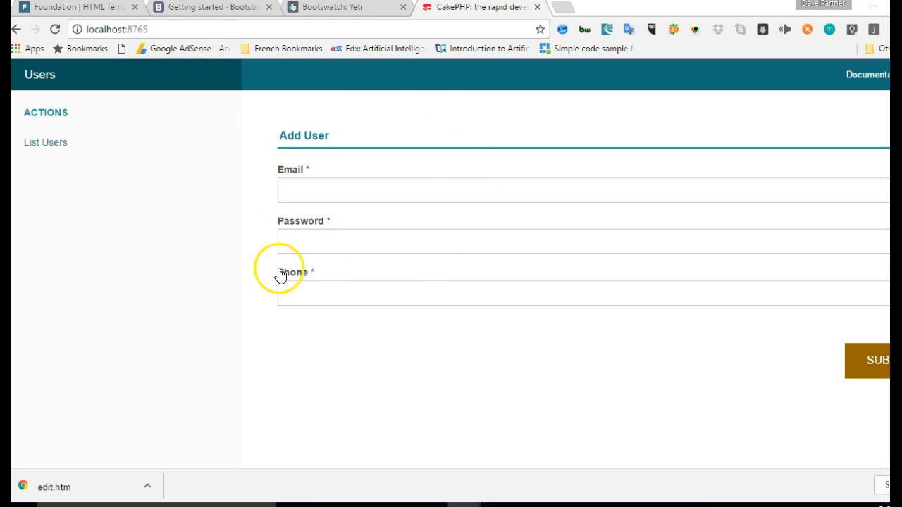
pyautogui.moveTo(274, 175)
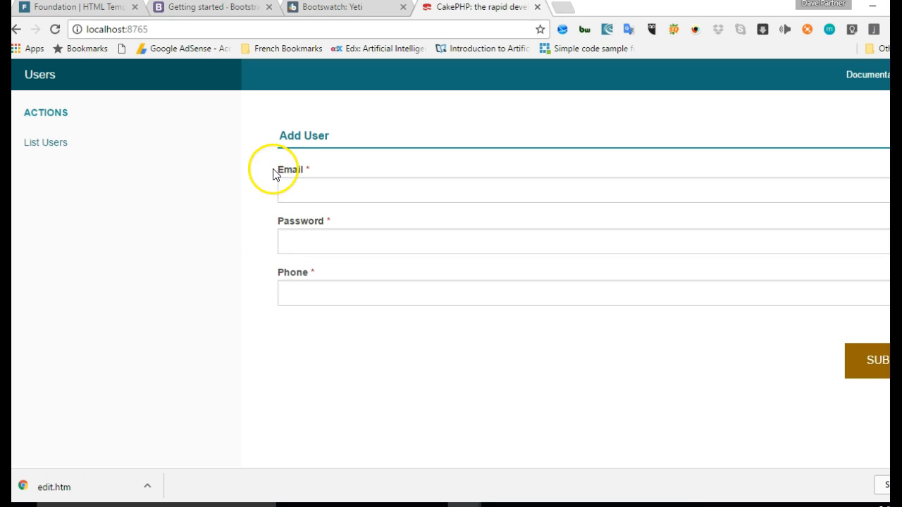
pyautogui.moveTo(62, 462)
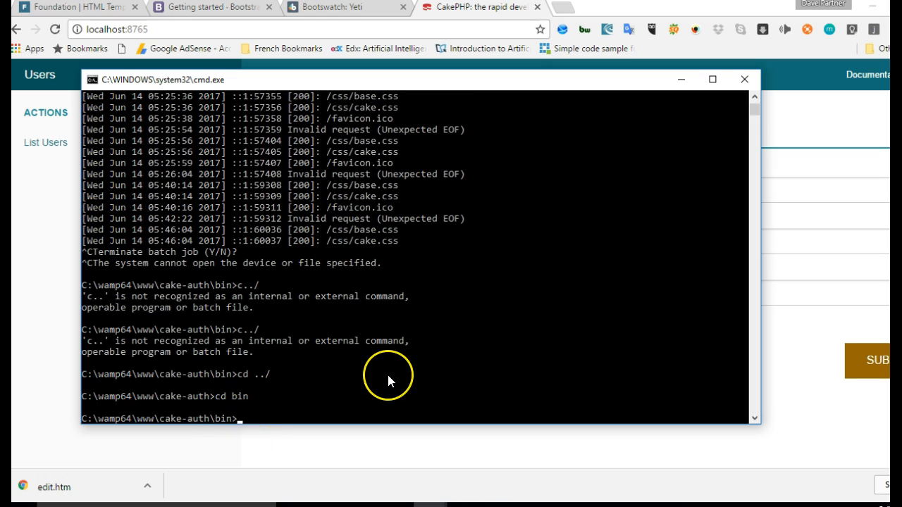
# Step: Terminate the running CakePHP server with Ctrl+C in Command Prompt
pyautogui.write('c')
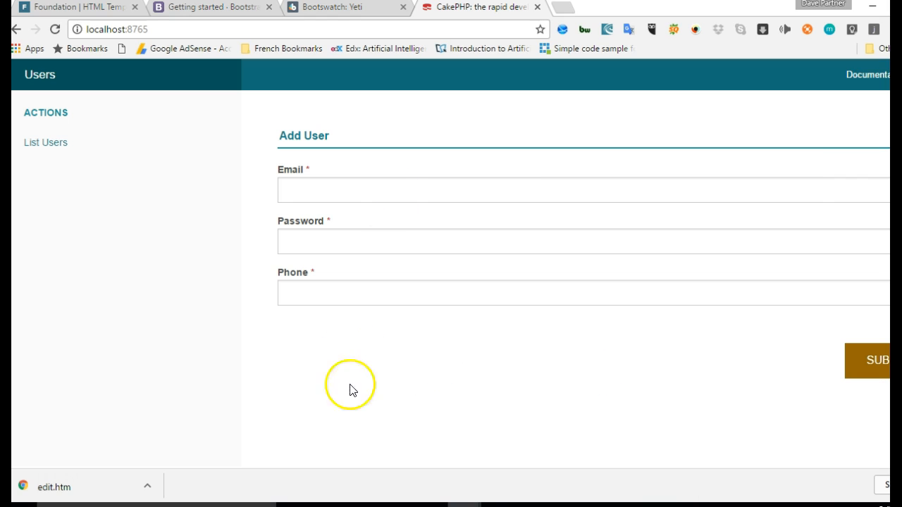
pyautogui.moveTo(387, 177)
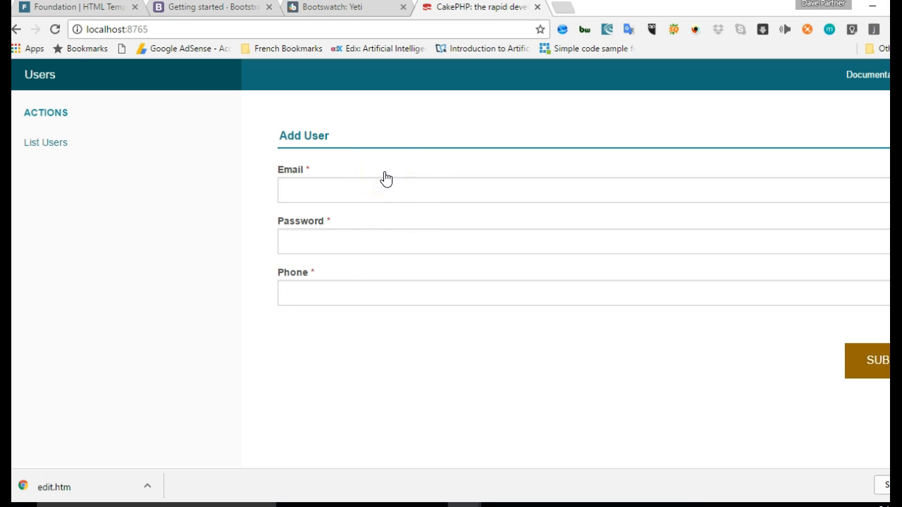
pyautogui.moveTo(410, 133)
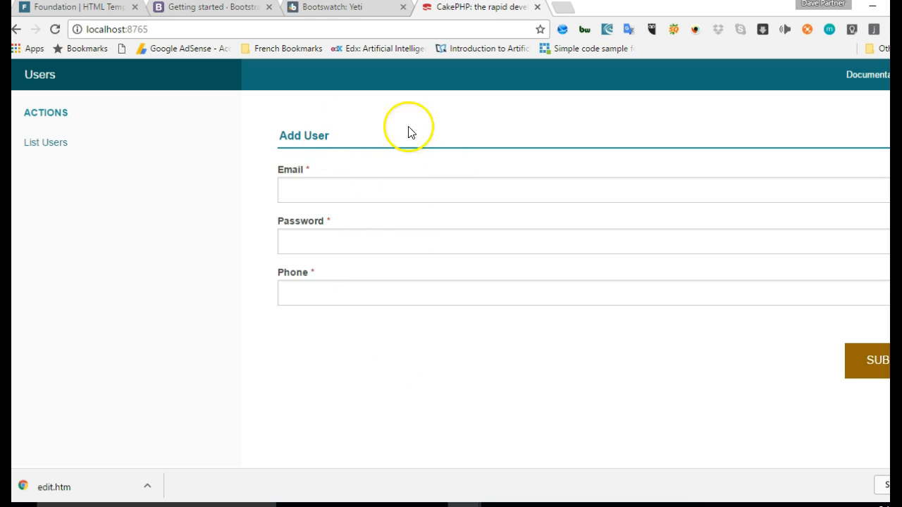
pyautogui.moveTo(365, 151)
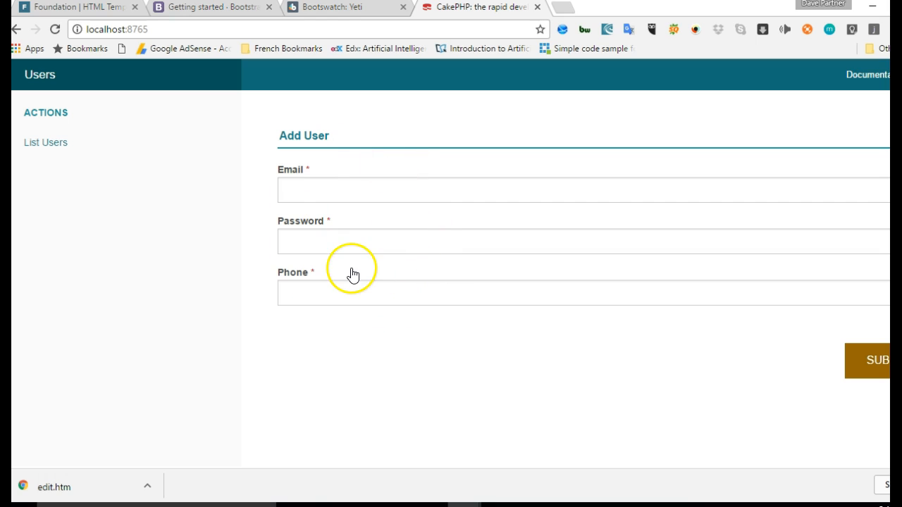
pyautogui.moveTo(471, 454)
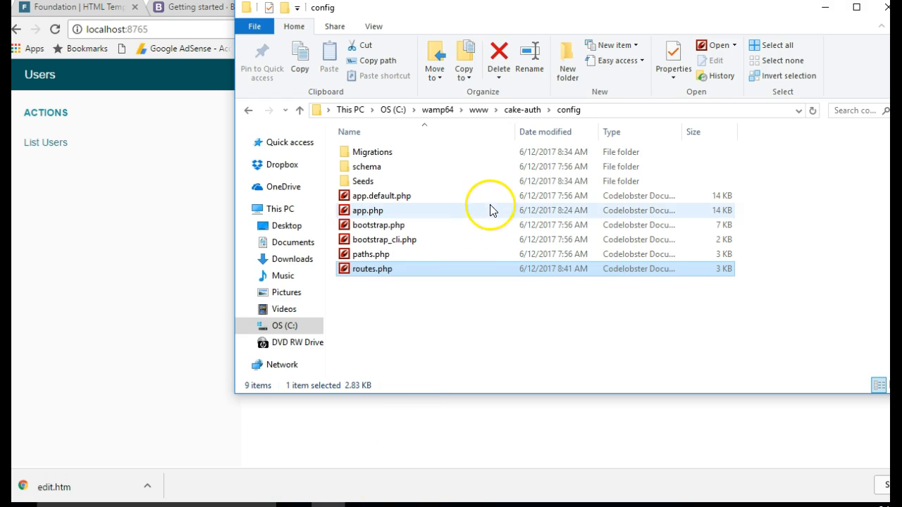
pyautogui.moveTo(515, 115)
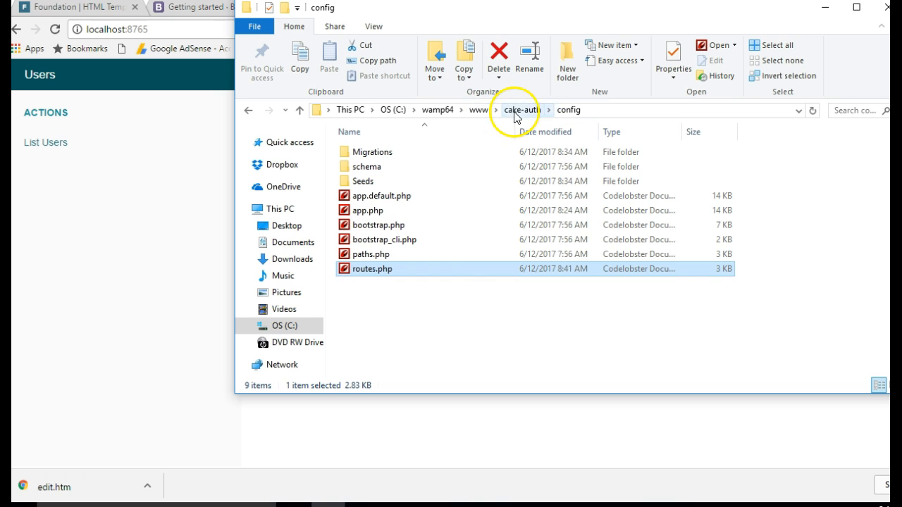
# Step: Navigate to cake-auth src/Template/Users and select add.ctp to duplicate it
pyautogui.click(516, 110)
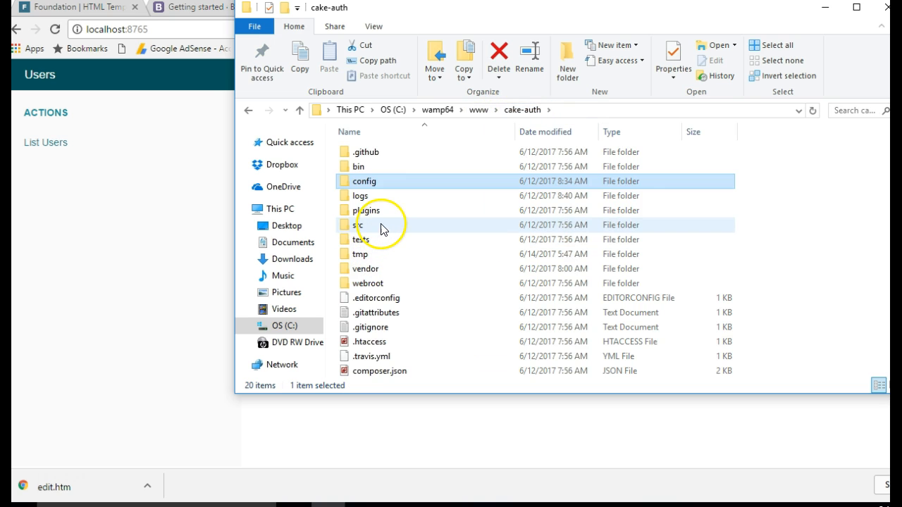
pyautogui.doubleClick(361, 225)
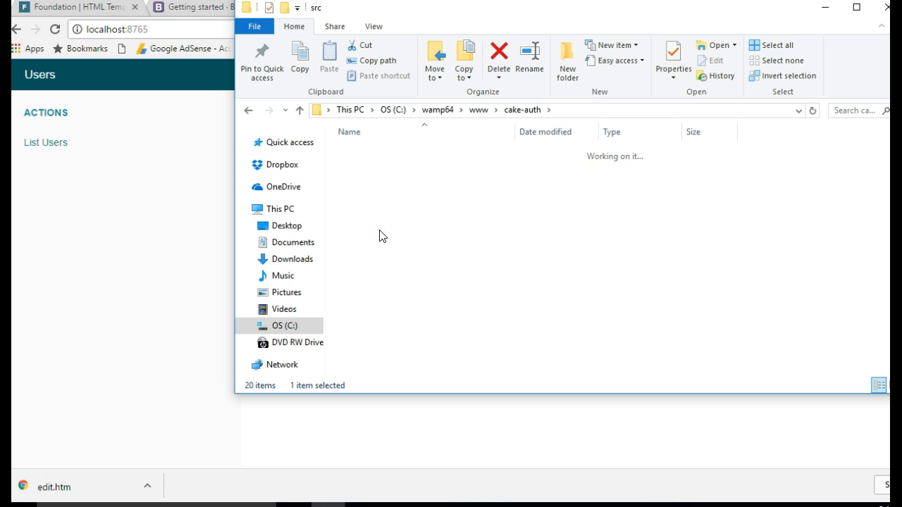
pyautogui.doubleClick(372, 210)
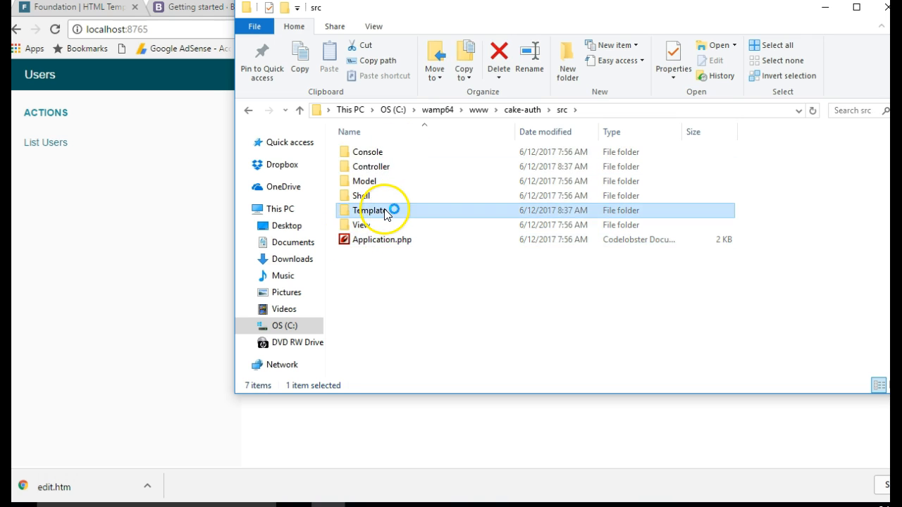
pyautogui.doubleClick(372, 210)
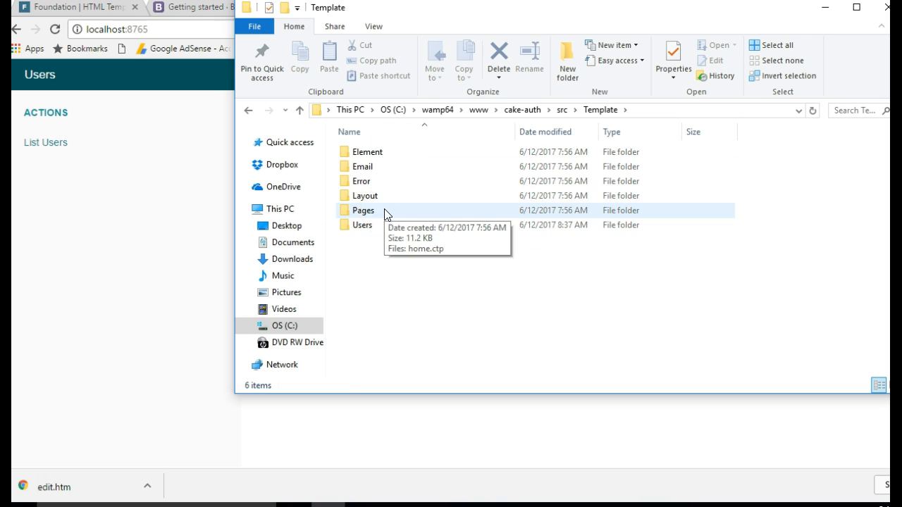
pyautogui.doubleClick(361, 209)
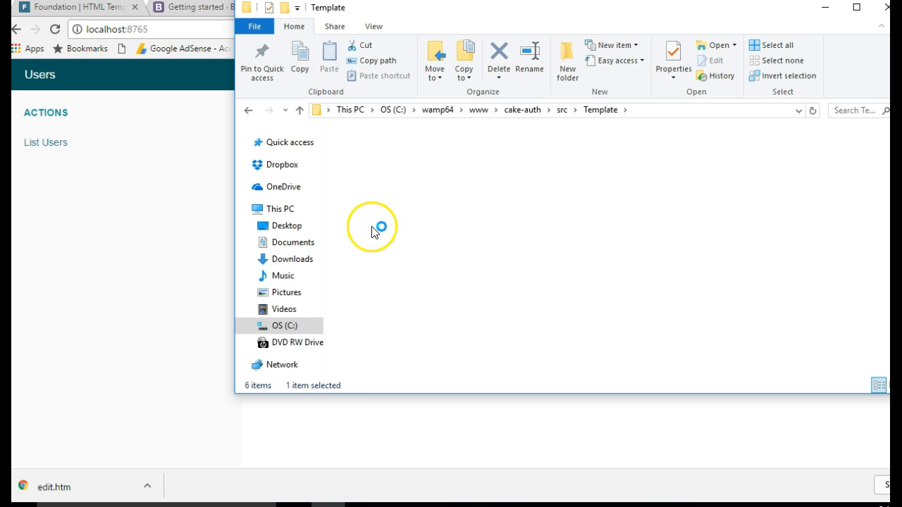
pyautogui.doubleClick(372, 231)
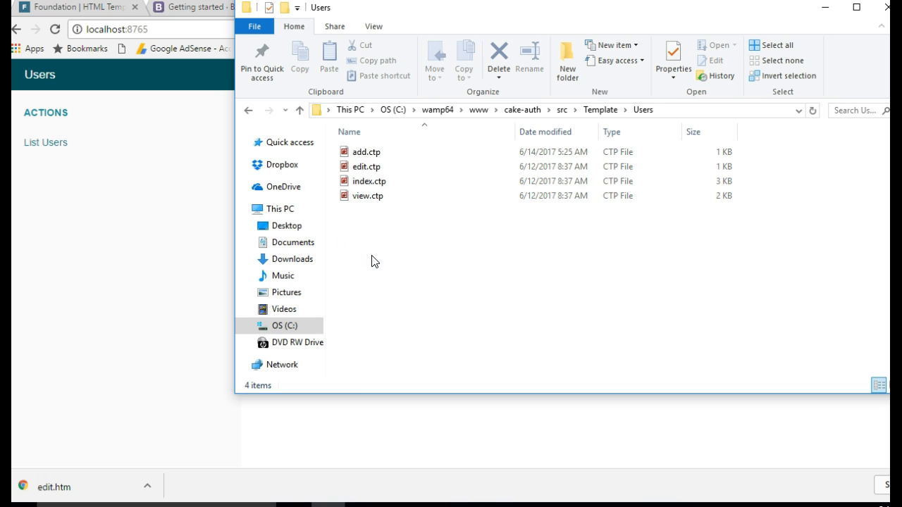
pyautogui.click(366, 153)
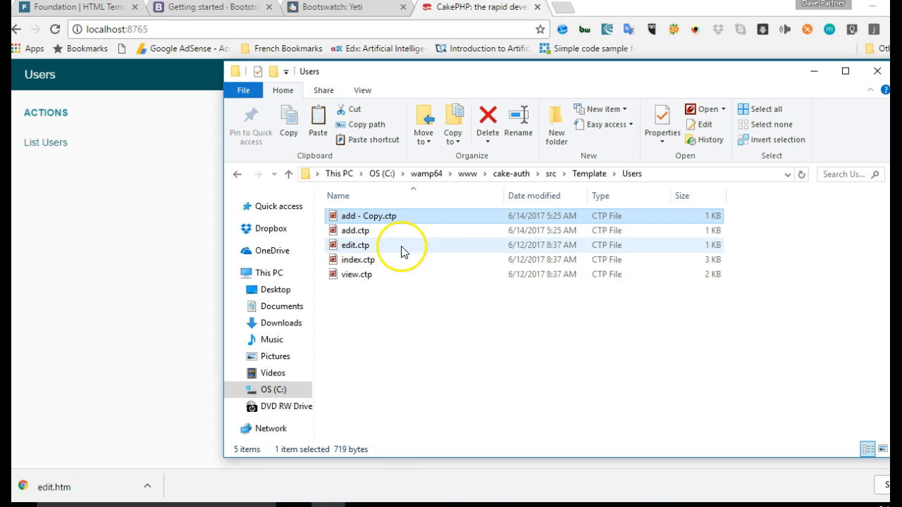
# Step: Rename the add.ctp copy to signup.ctp and paste another copy for login.ctp
pyautogui.click(366, 216)
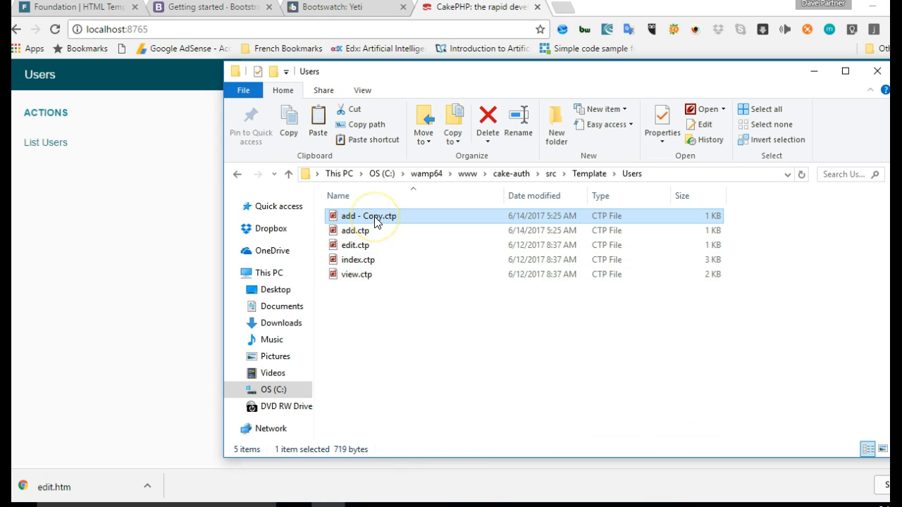
pyautogui.click(366, 215)
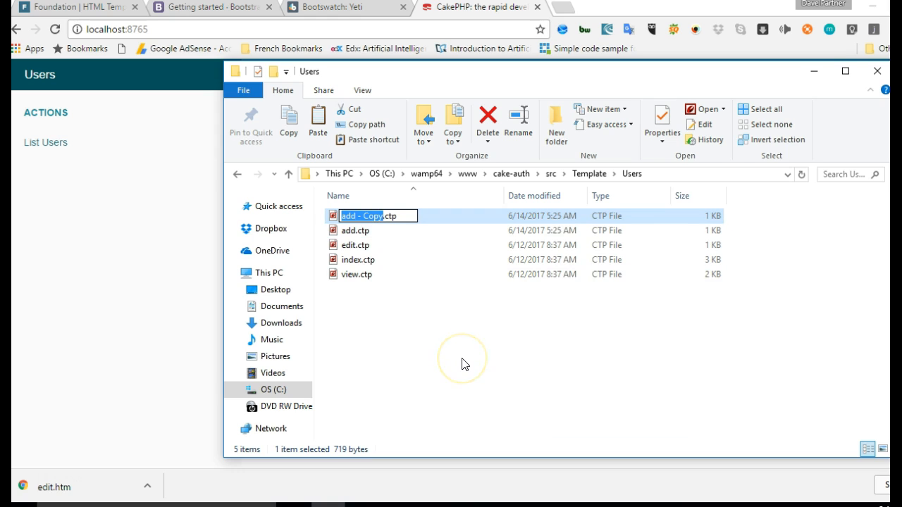
pyautogui.moveTo(465, 364)
pyautogui.write('signup')
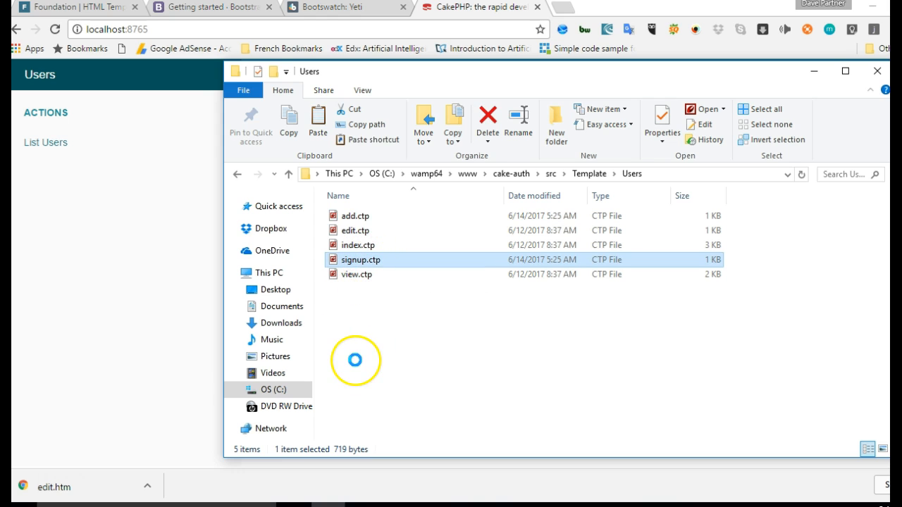
pyautogui.rightClick(360, 259)
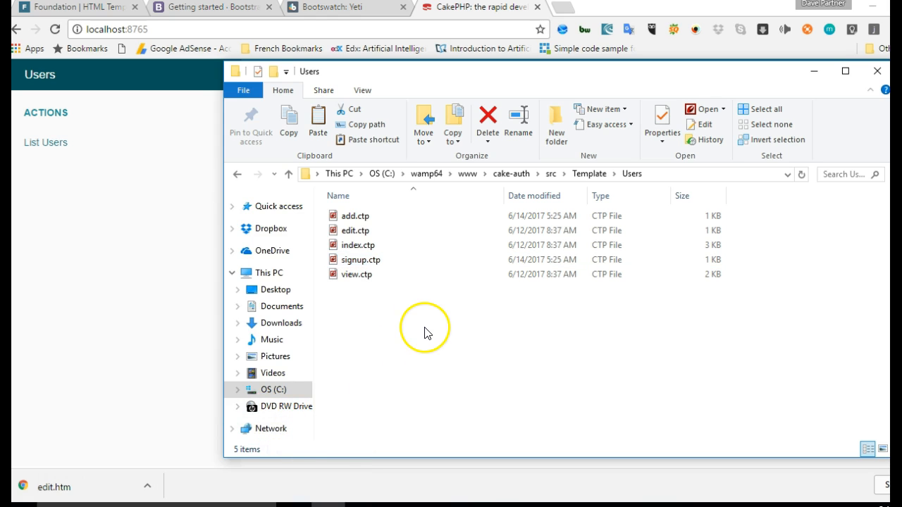
pyautogui.rightClick(426, 330)
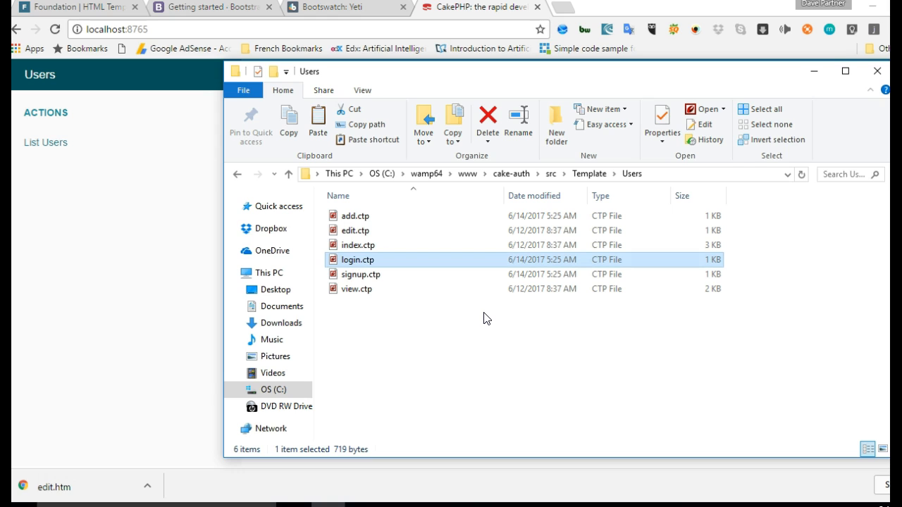
pyautogui.moveTo(375, 265)
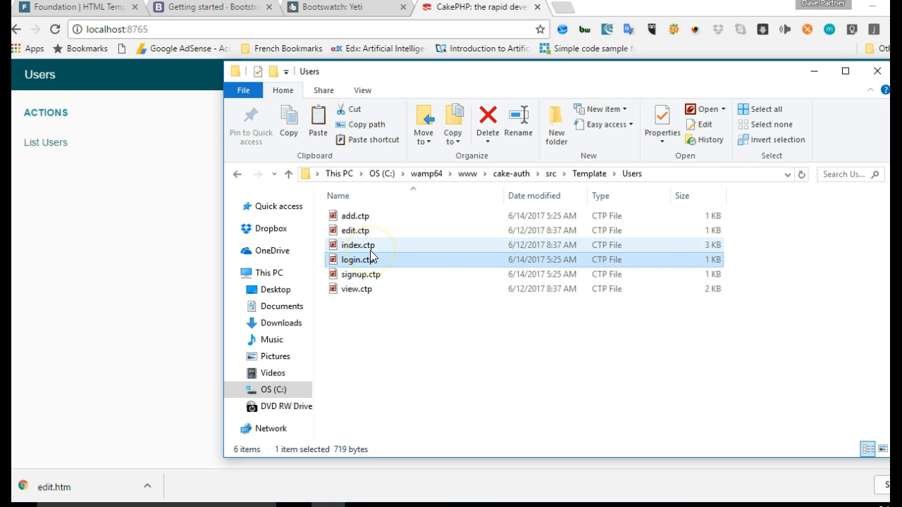
pyautogui.moveTo(369, 257)
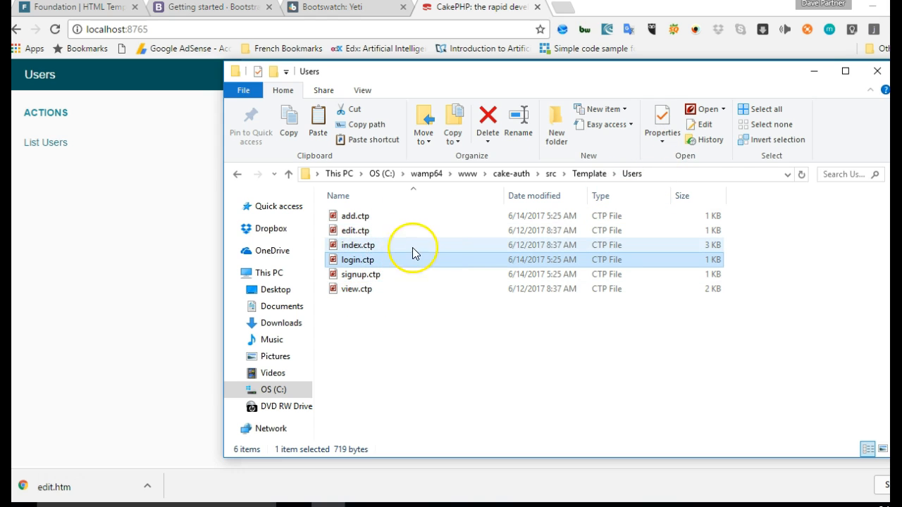
pyautogui.moveTo(367, 245)
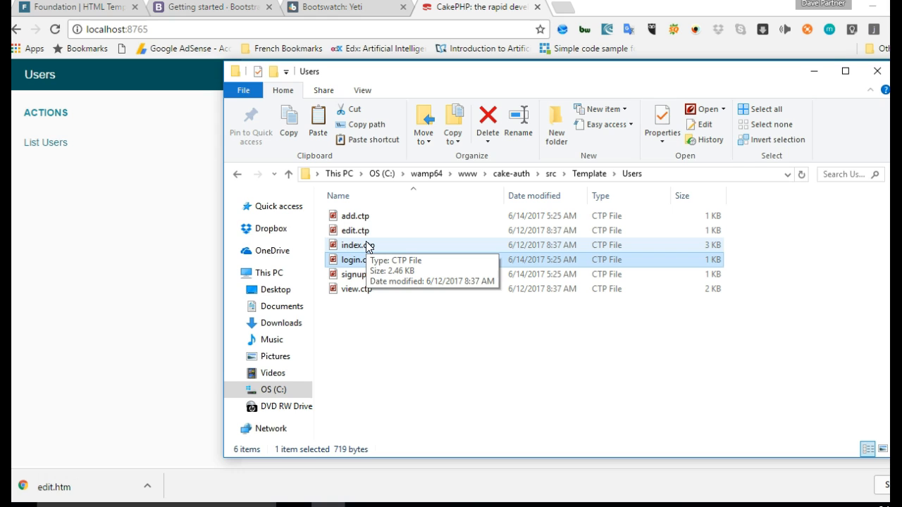
# Step: Finish the login.ctp template and return to the cake-auth project root
pyautogui.click(355, 259)
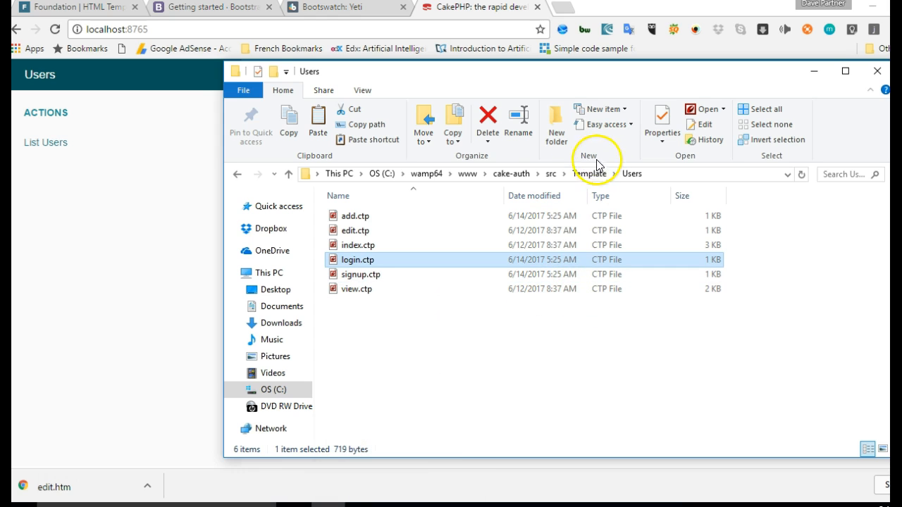
pyautogui.click(510, 173)
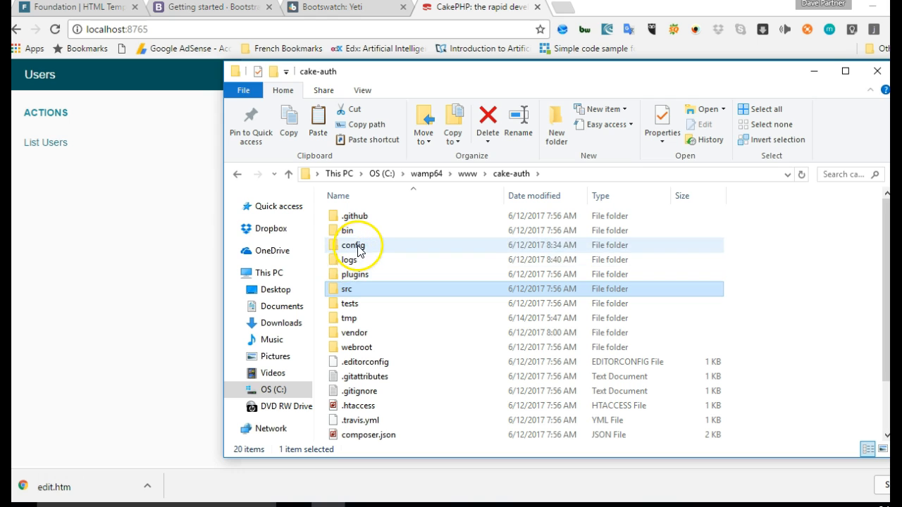
# Step: Open config/routes.php from the cake-auth project in the editor
pyautogui.doubleClick(353, 245)
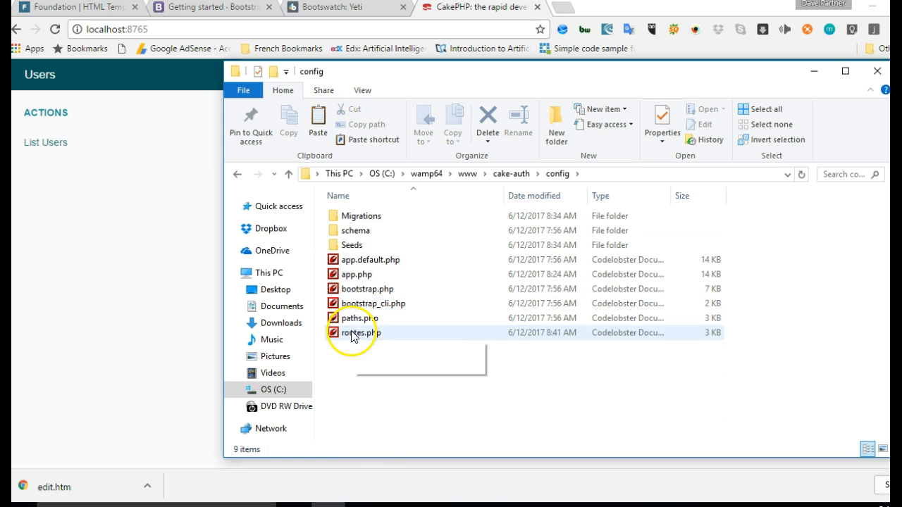
pyautogui.doubleClick(358, 332)
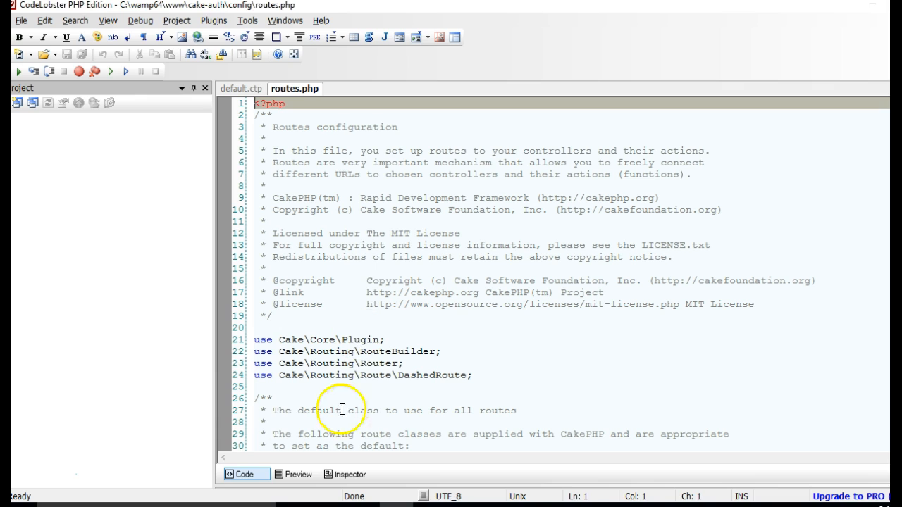
pyautogui.scroll(-3)
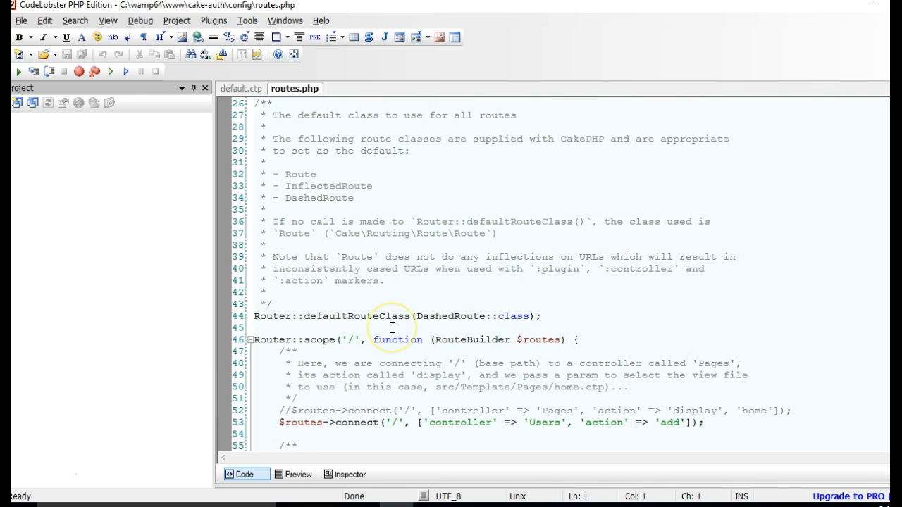
pyautogui.scroll(-3)
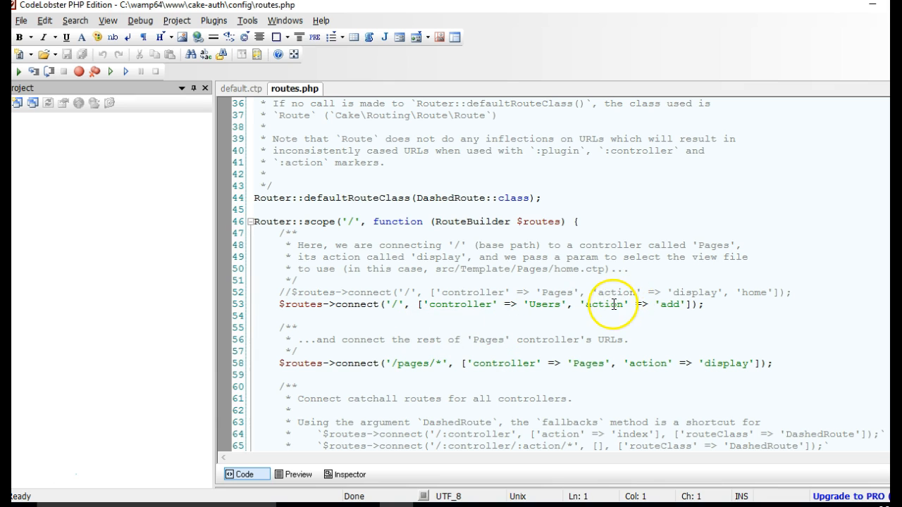
# Step: Change the root route's Users action from add to login
pyautogui.doubleClick(667, 317)
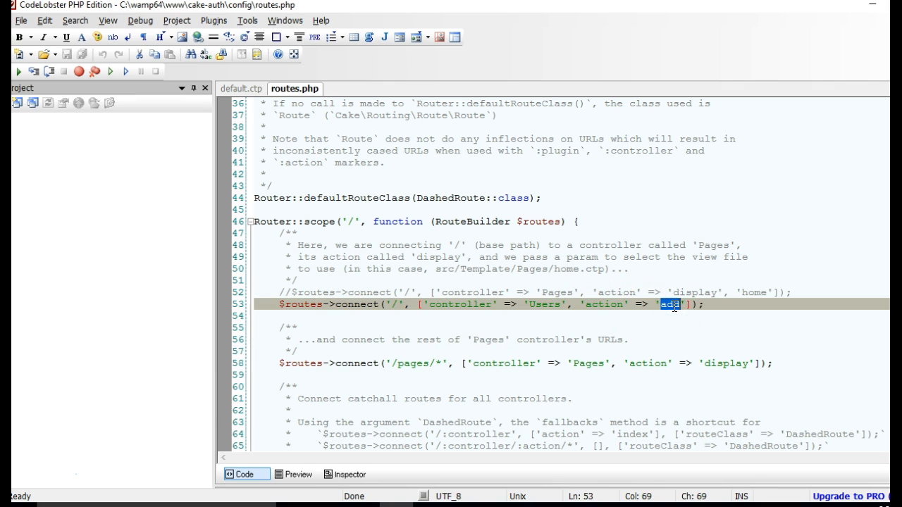
pyautogui.moveTo(719, 336)
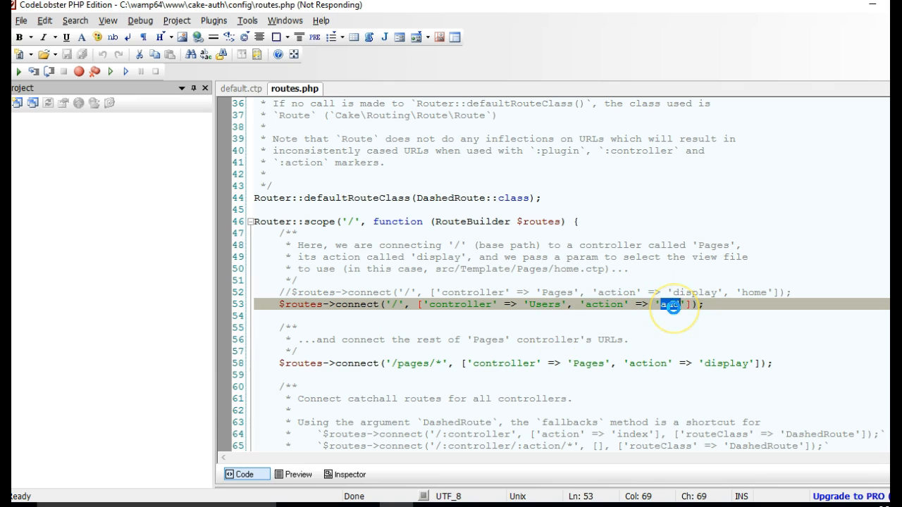
pyautogui.doubleClick(671, 310)
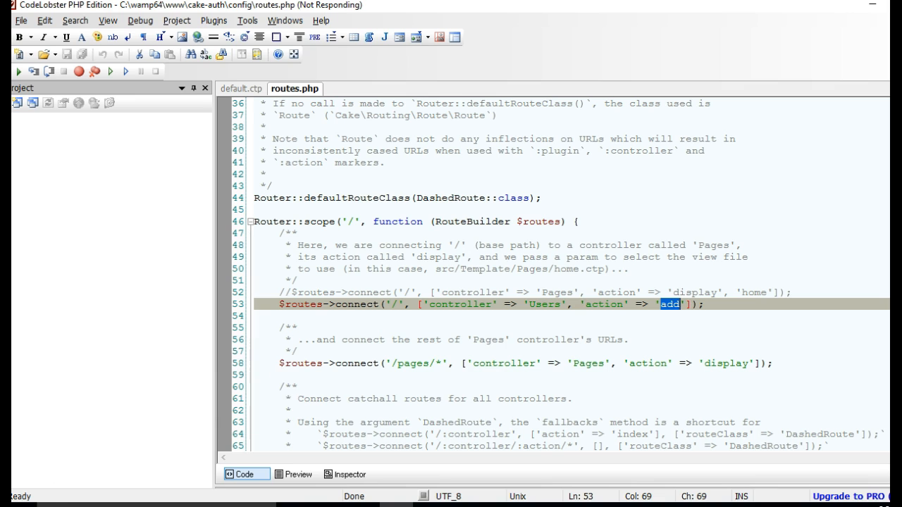
pyautogui.write('login')
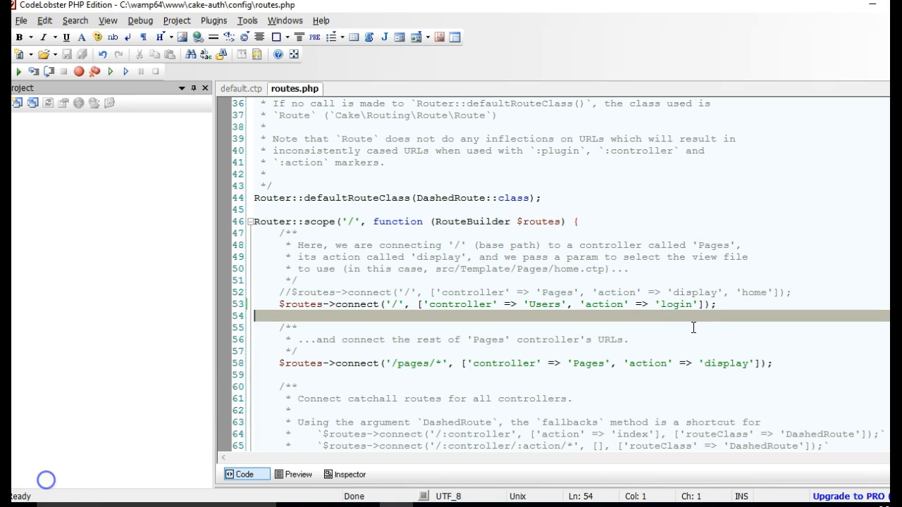
pyautogui.doubleClick(603, 305)
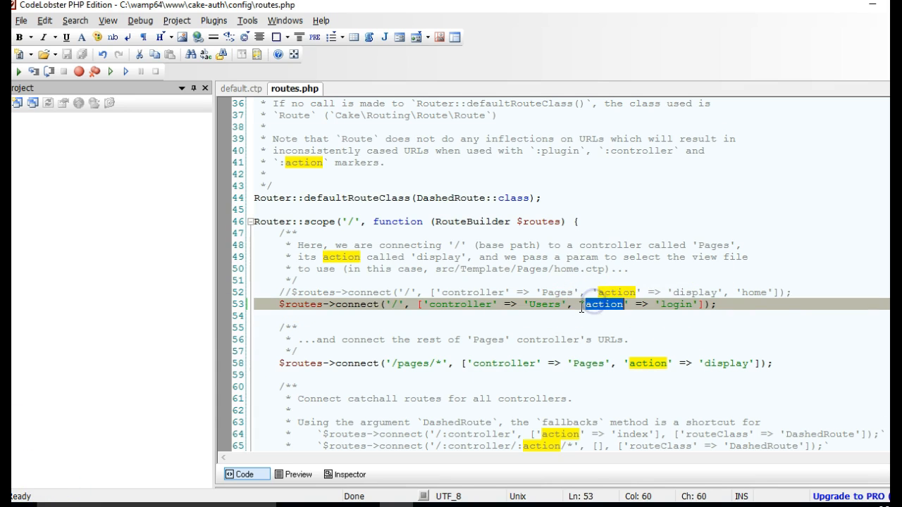
pyautogui.moveTo(685, 313)
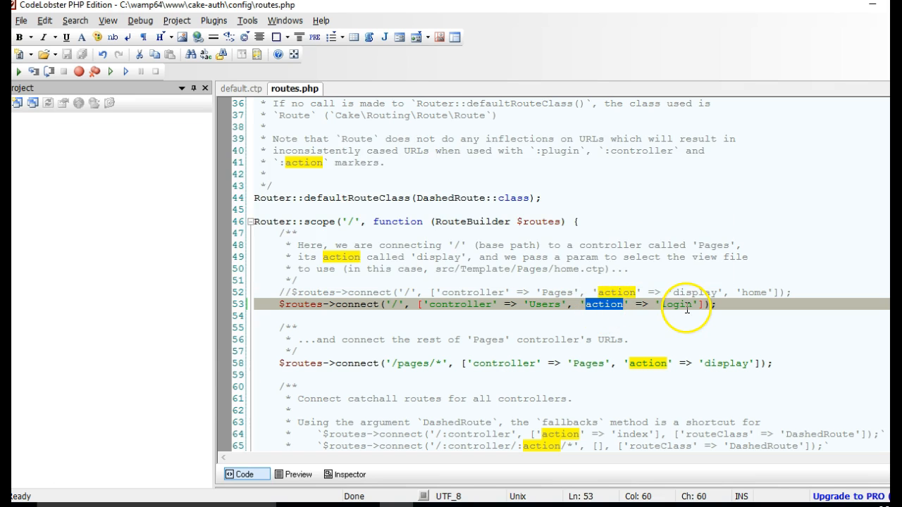
pyautogui.moveTo(508, 284)
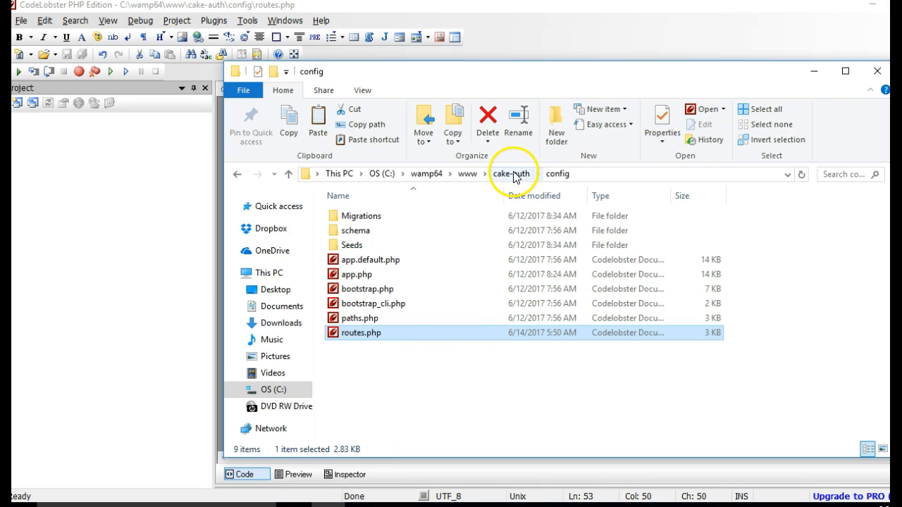
# Step: Open src/Controller/UsersController.php, scroll through its actions, then check the app in Chrome
pyautogui.click(512, 173)
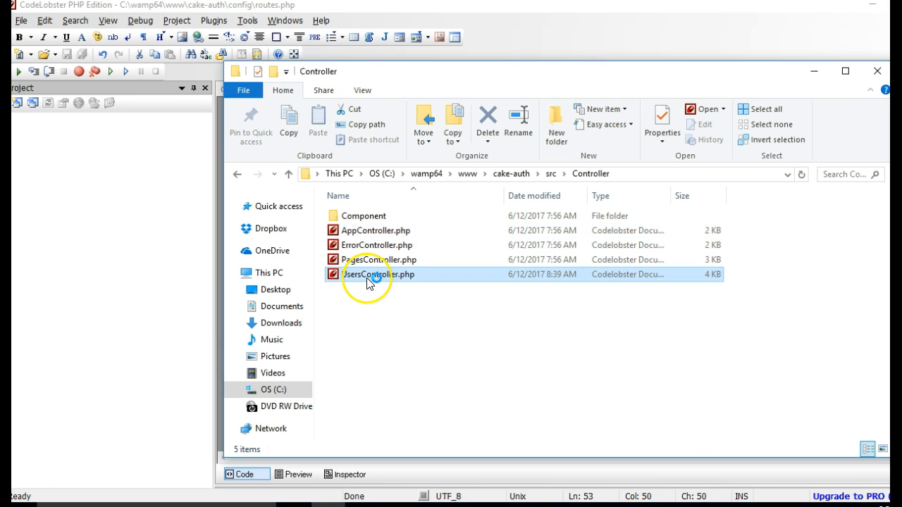
pyautogui.doubleClick(369, 273)
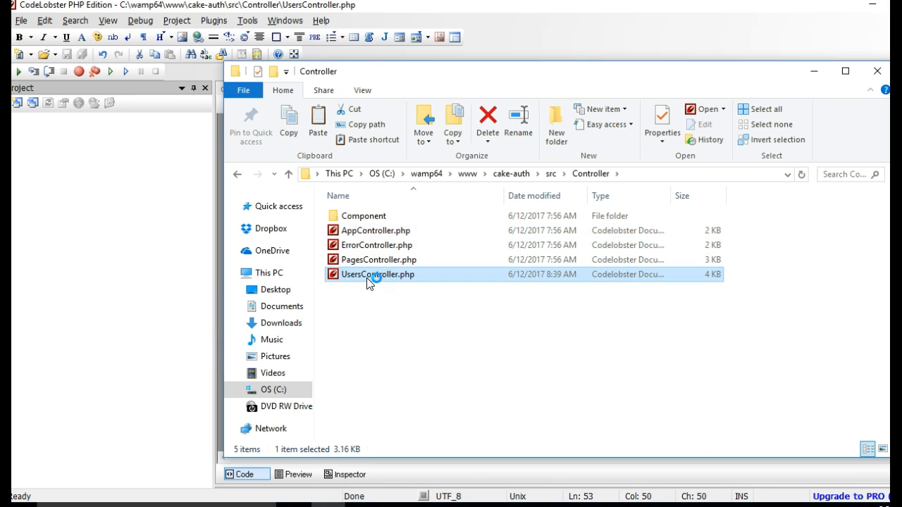
pyautogui.doubleClick(369, 273)
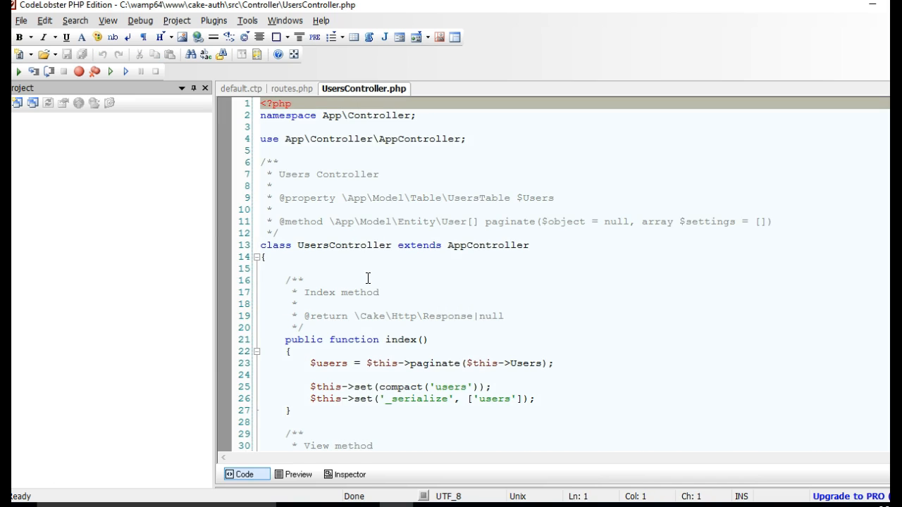
pyautogui.click(273, 410)
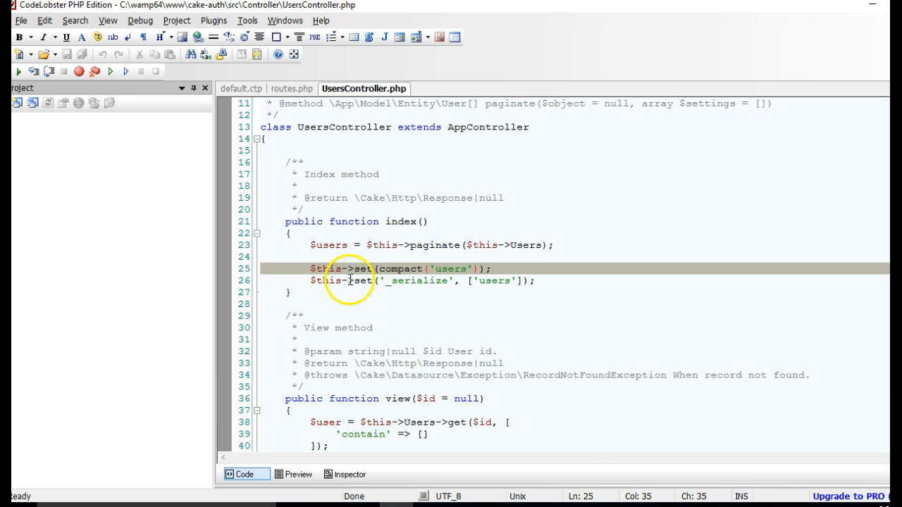
pyautogui.moveTo(475, 336)
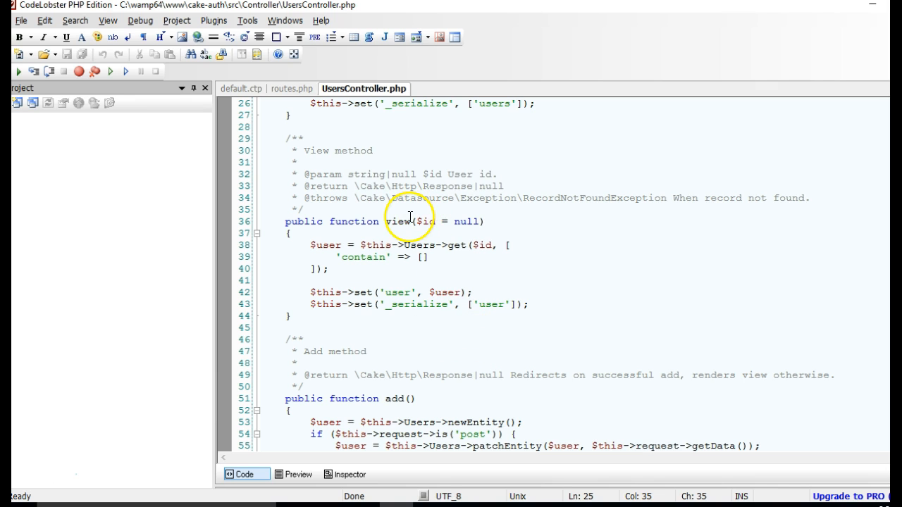
pyautogui.scroll(-3)
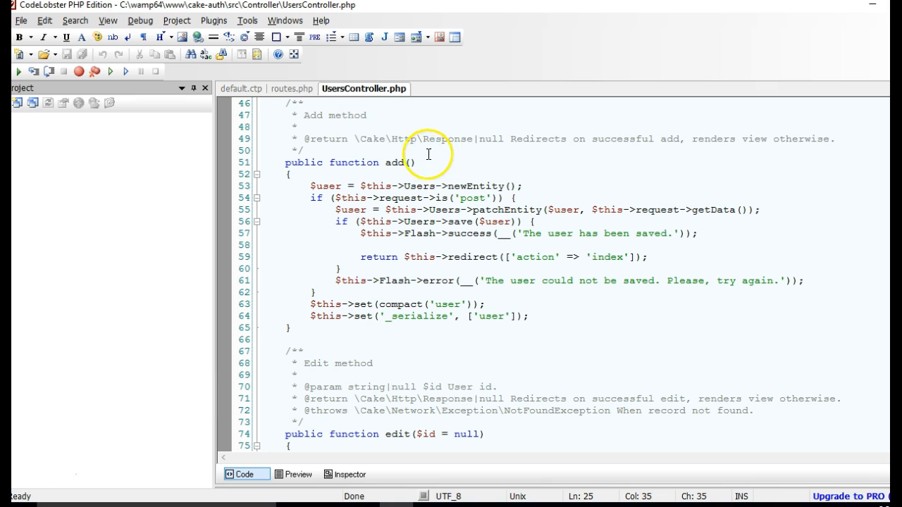
pyautogui.moveTo(412, 233)
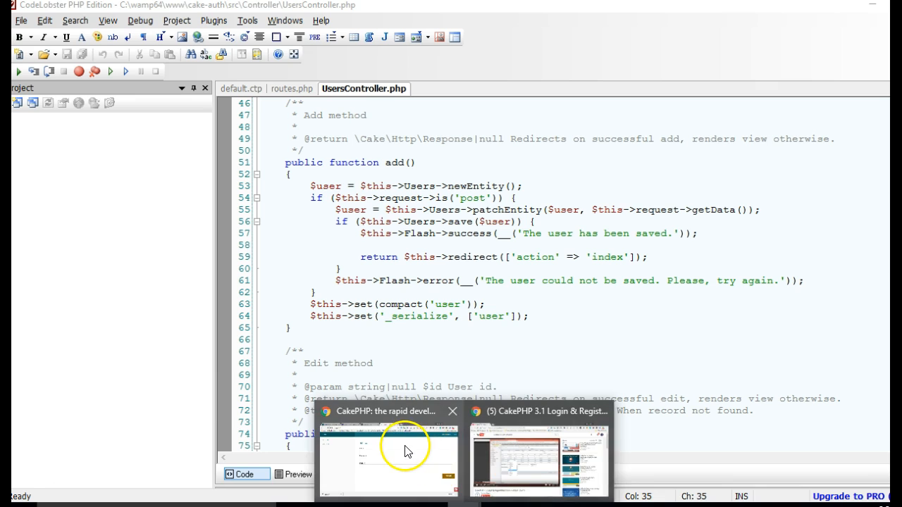
pyautogui.click(406, 448)
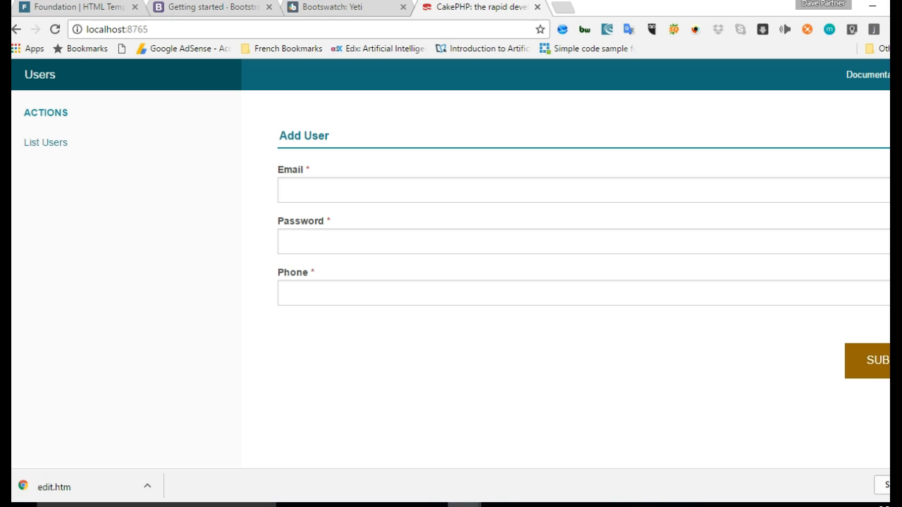
pyautogui.moveTo(535, 363)
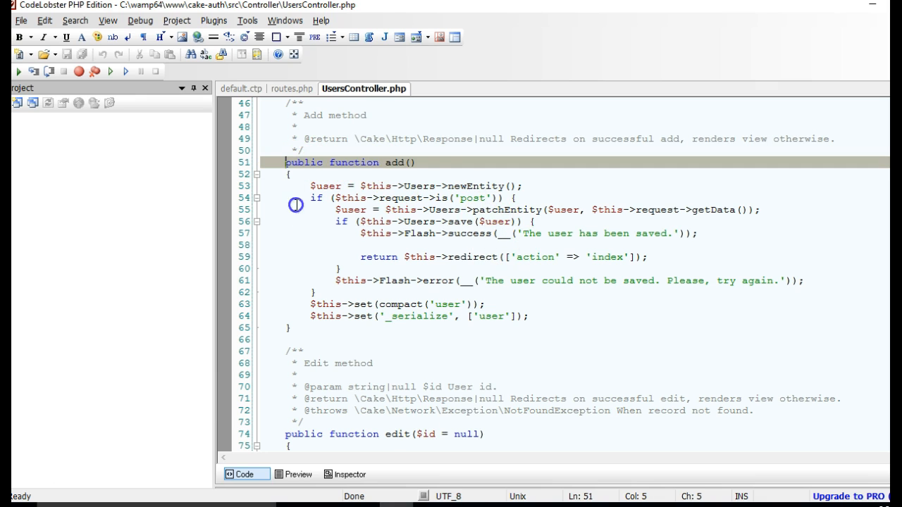
# Step: Duplicate the add() action as signup() and start a new public function add() above it
pyautogui.moveTo(284, 162); pyautogui.dragTo(291, 327)
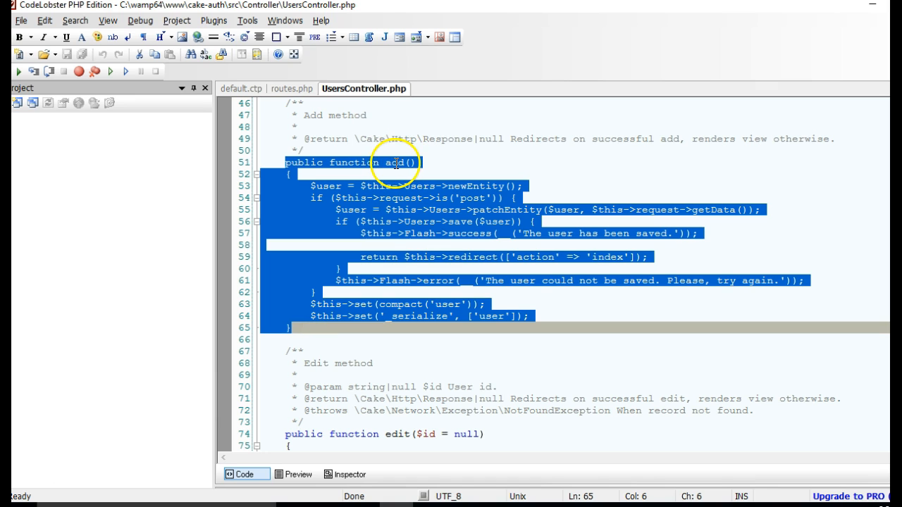
pyautogui.moveTo(444, 197)
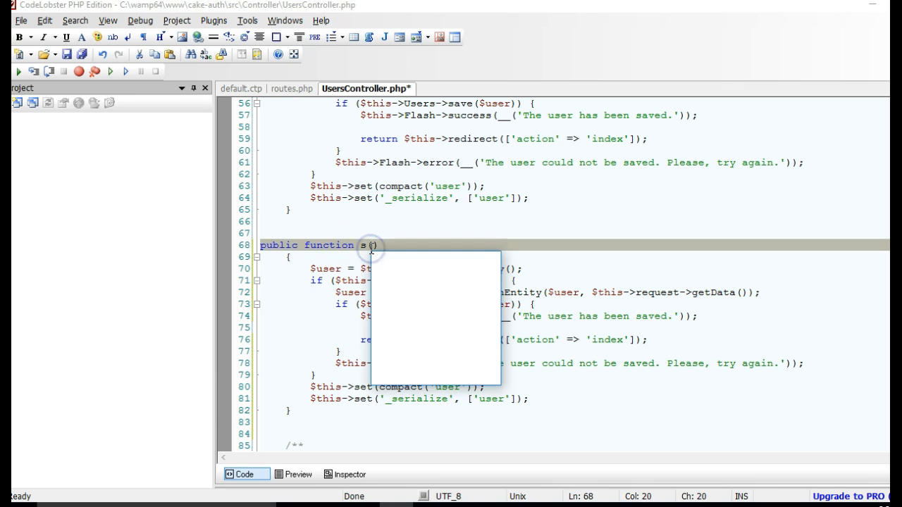
pyautogui.write('ignup')
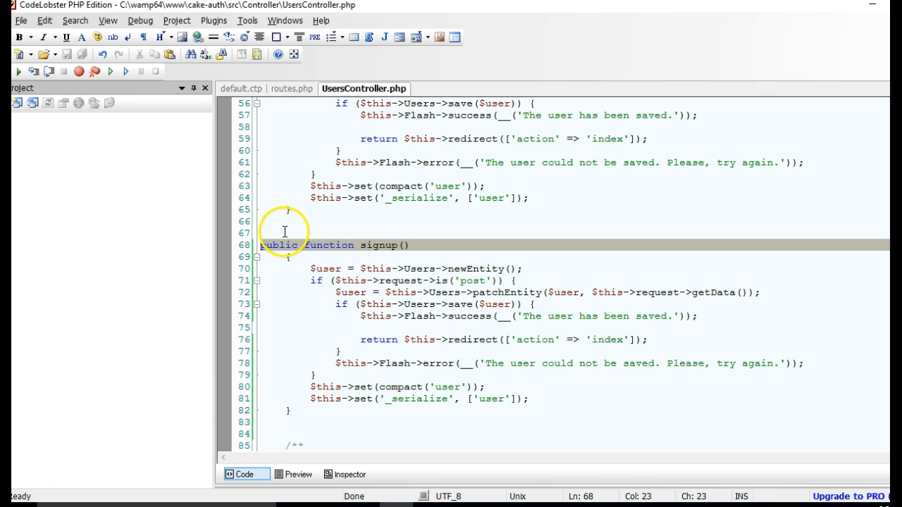
pyautogui.moveTo(310, 374)
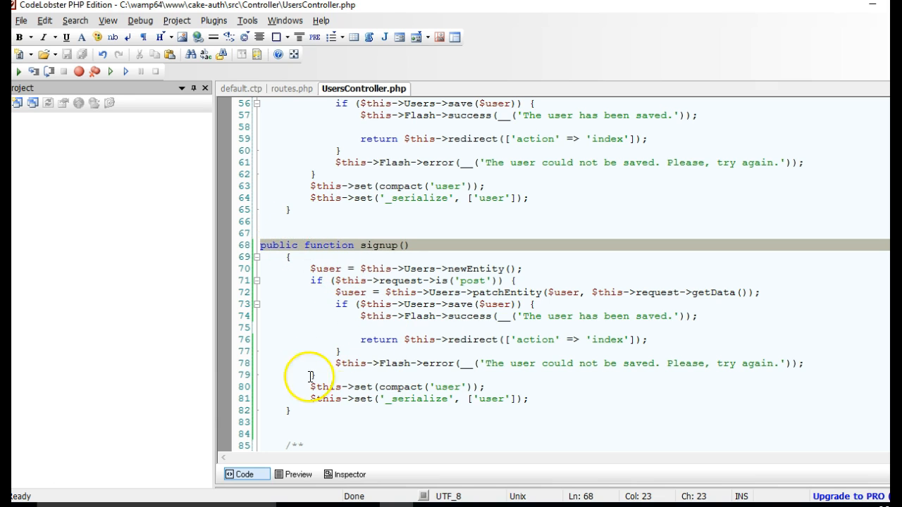
pyautogui.click(310, 223)
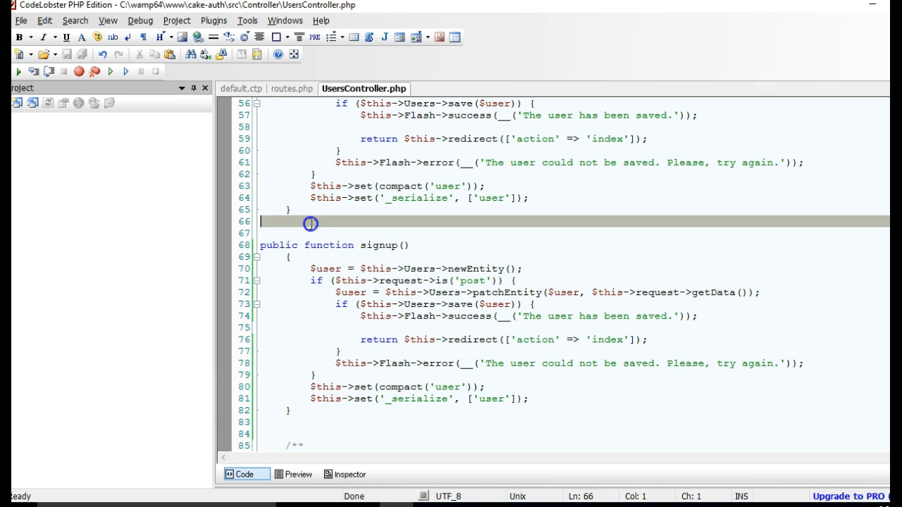
pyautogui.write('public function add()')
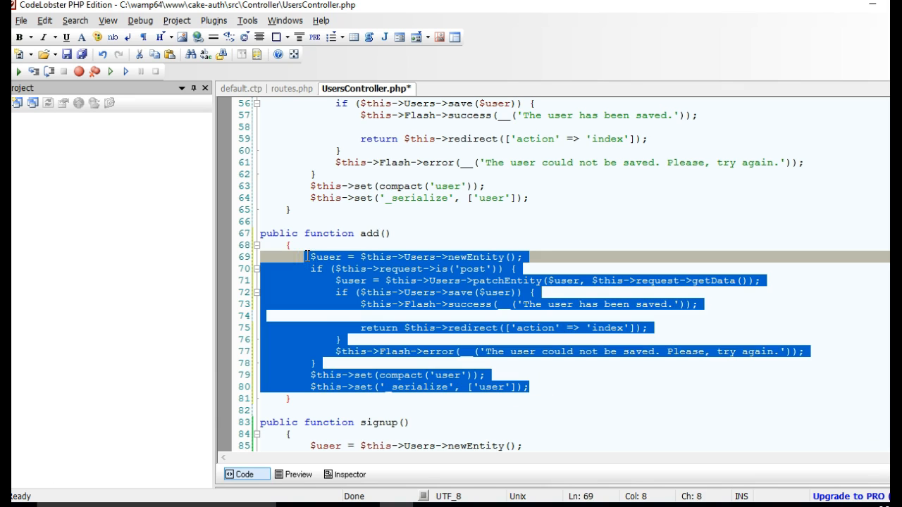
# Step: Empty the new function body to a placeholder comment and rename it from add to login
pyautogui.press('Delete')
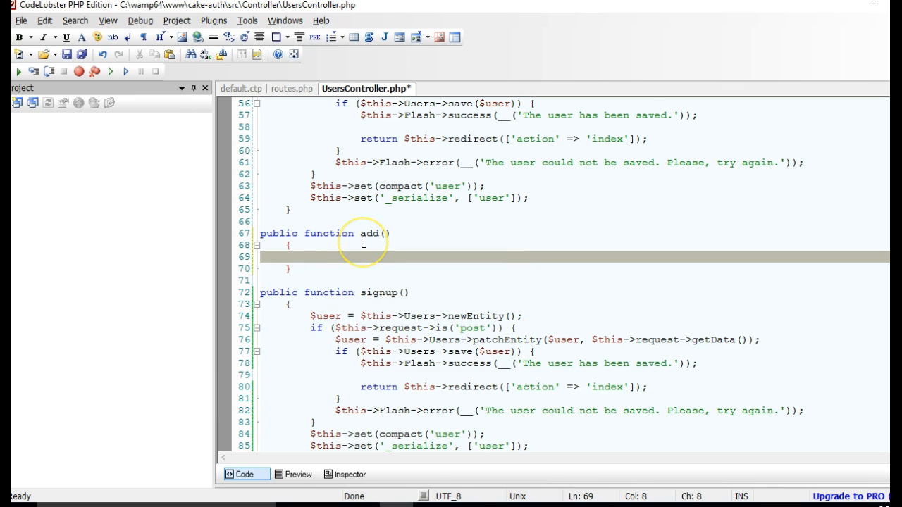
pyautogui.write('//write login function')
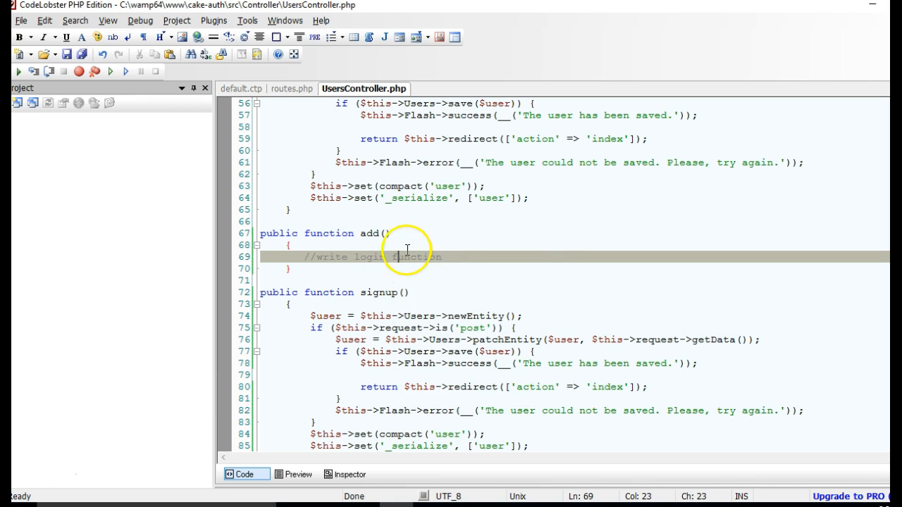
pyautogui.moveTo(359, 245)
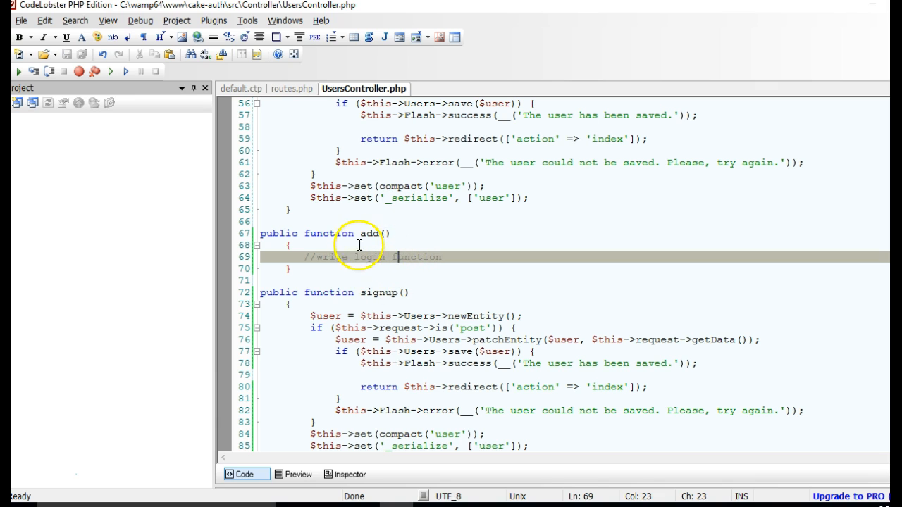
pyautogui.doubleClick(369, 234)
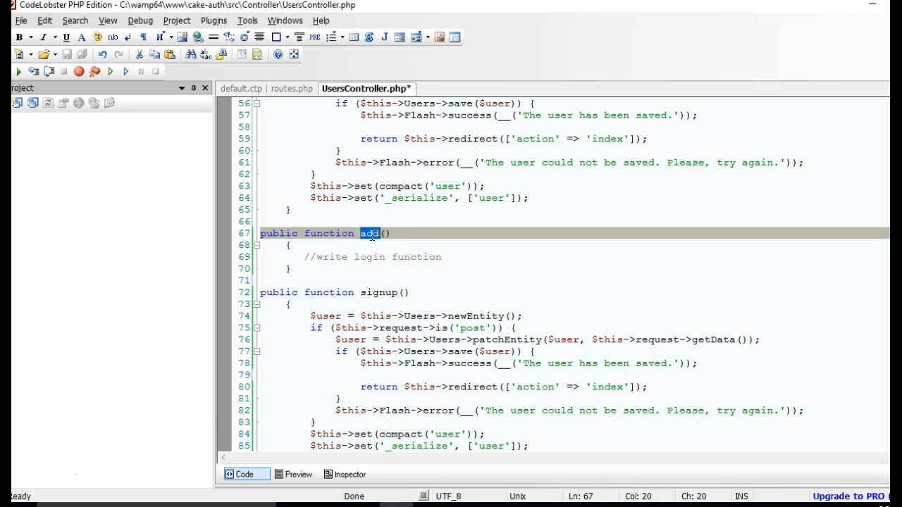
pyautogui.write('login')
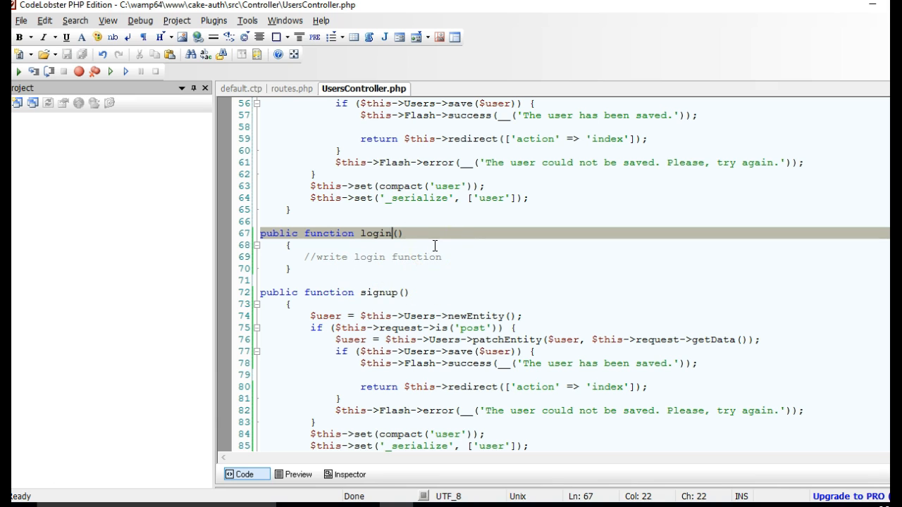
pyautogui.doubleClick(378, 234)
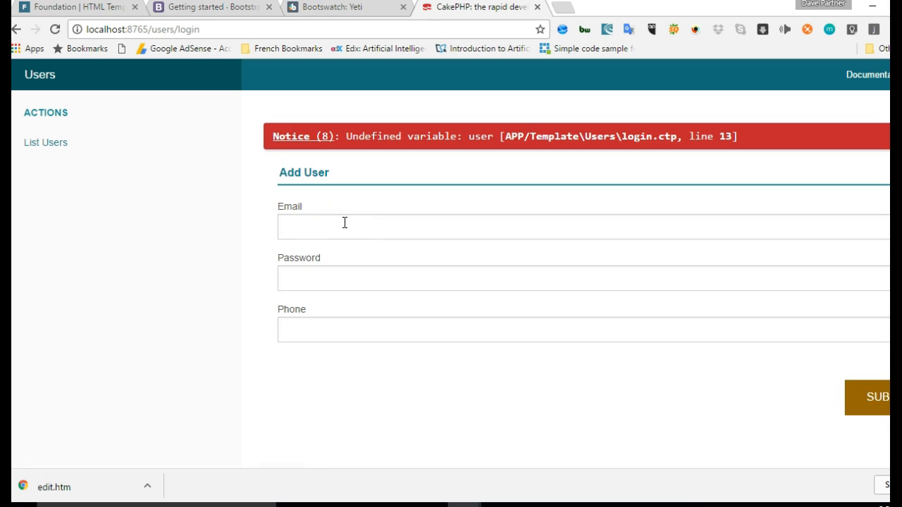
pyautogui.moveTo(485, 148)
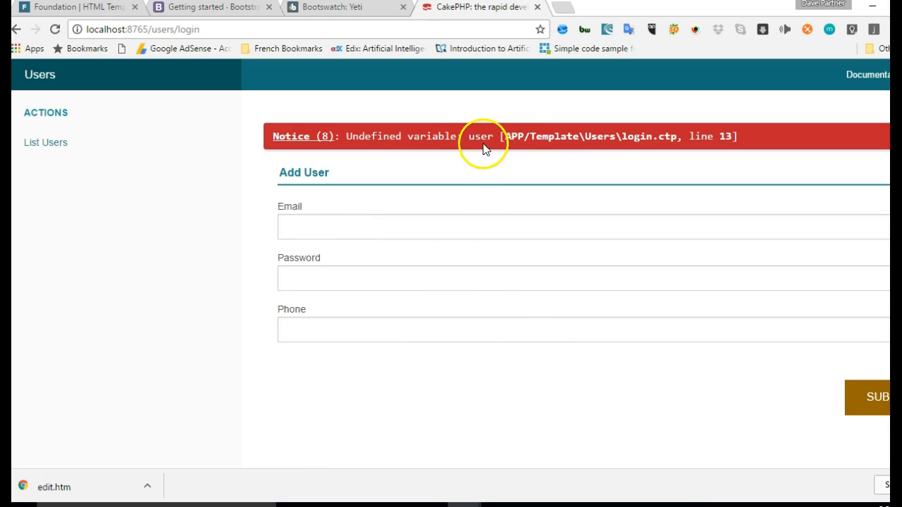
pyautogui.moveTo(455, 177)
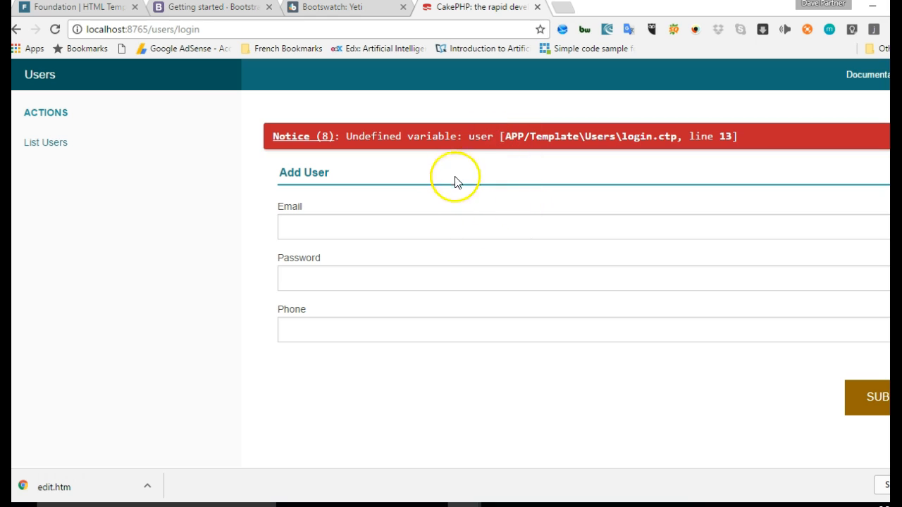
pyautogui.moveTo(400, 504)
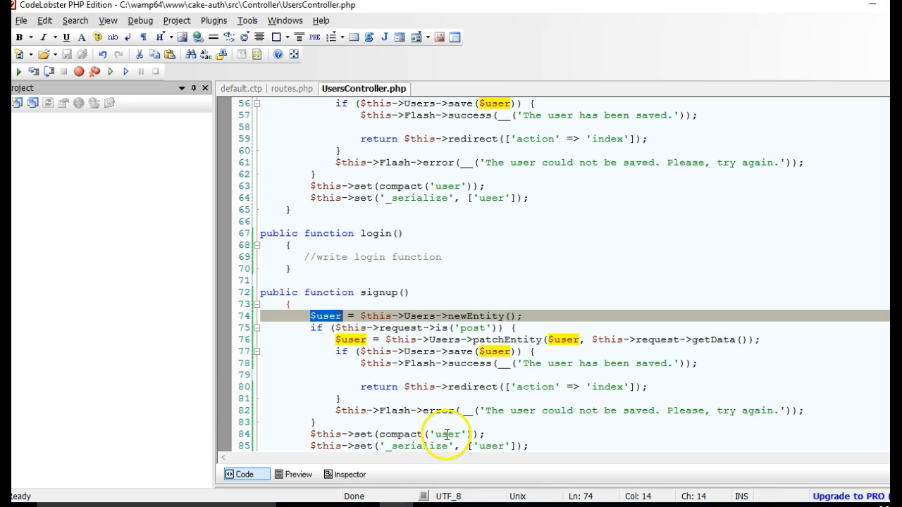
# Step: Check where the user variable is set in the signup action after seeing the /users/login notice
pyautogui.doubleClick(446, 434)
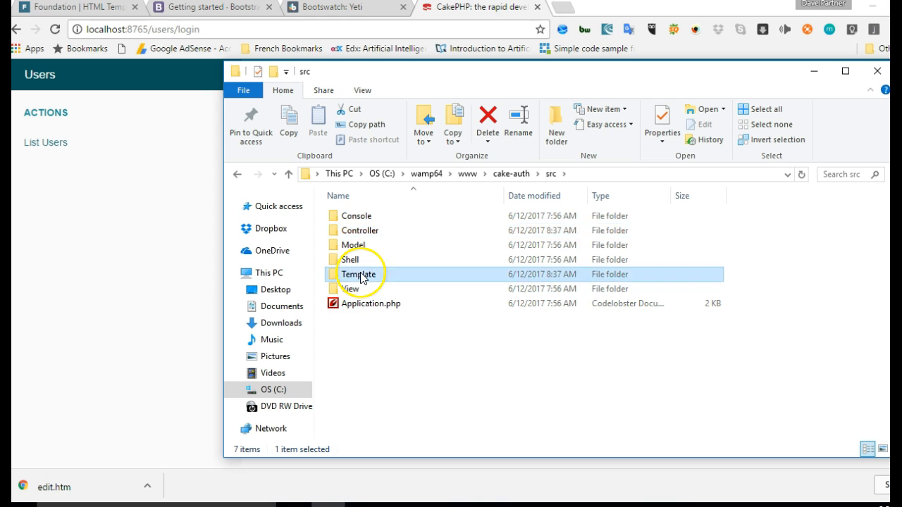
# Step: Open src/Template/Users in File Explorer and pick login.ctp for editing
pyautogui.doubleClick(361, 273)
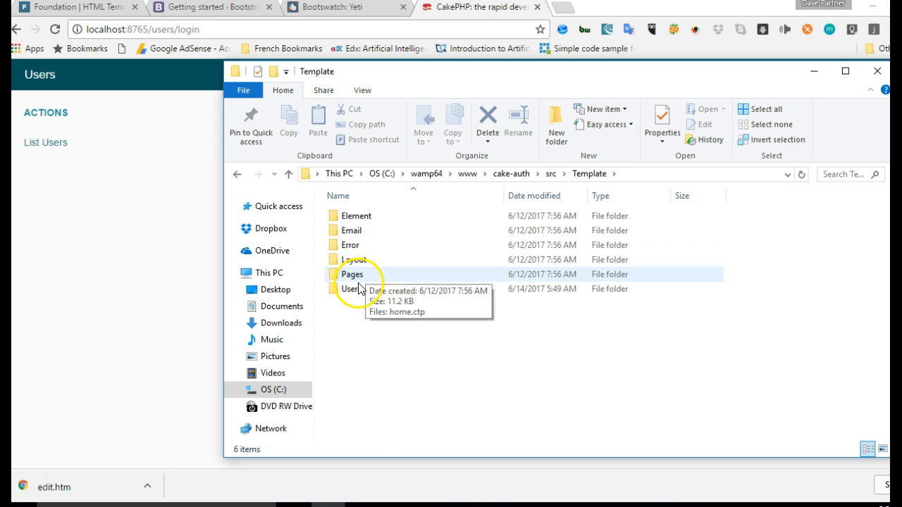
pyautogui.click(353, 287)
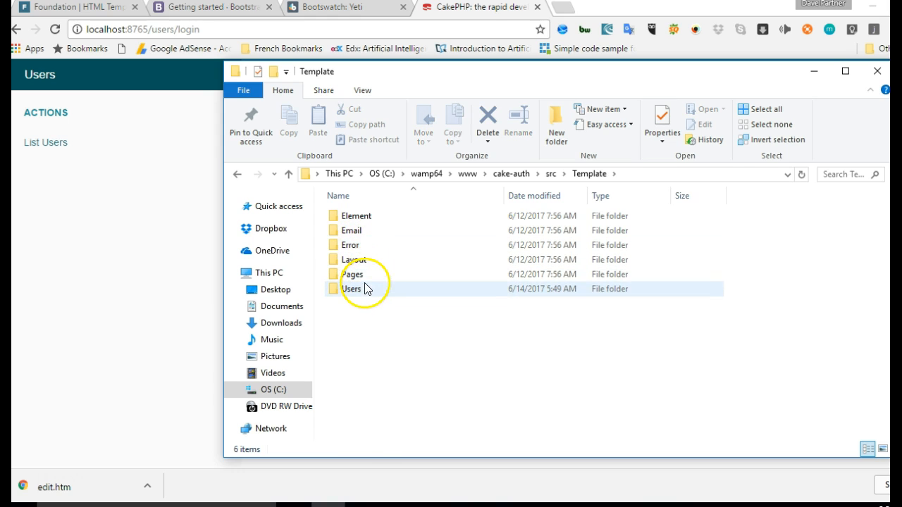
pyautogui.doubleClick(352, 287)
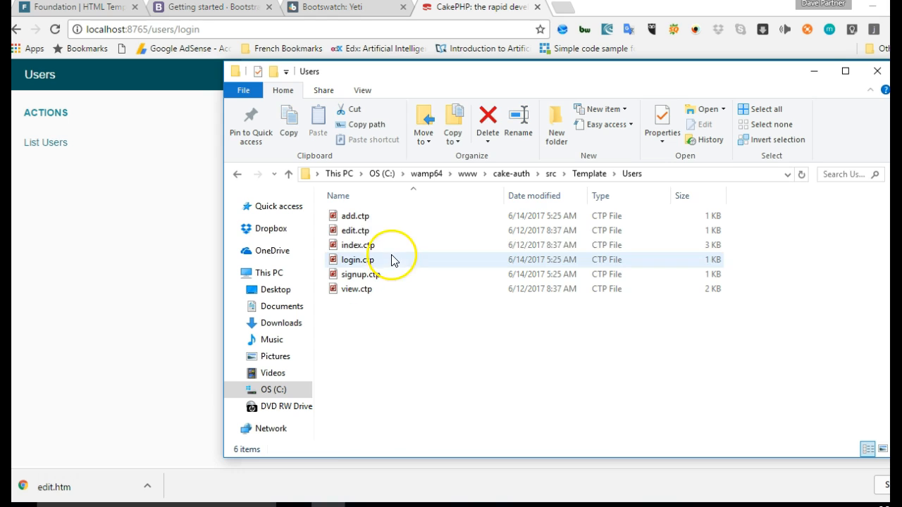
pyautogui.click(357, 274)
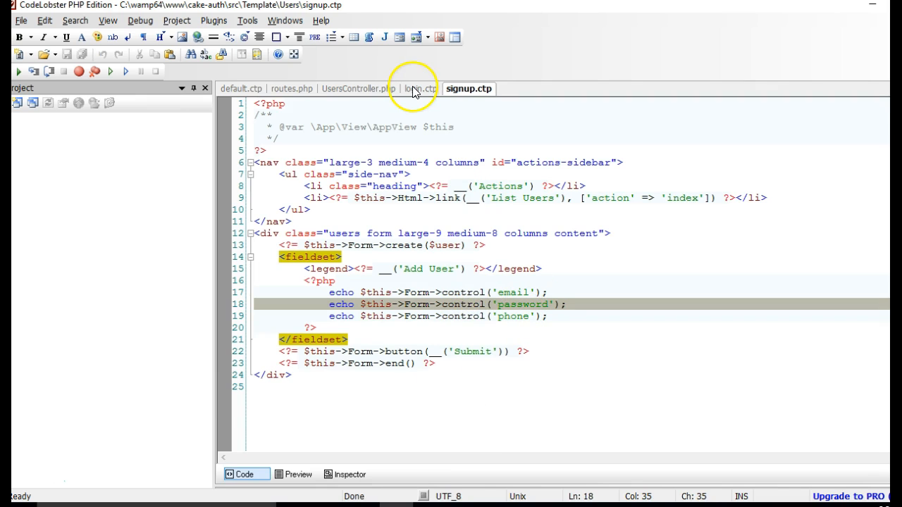
# Step: Replace the login.ctp form legend 'Add User' with 'Login'
pyautogui.click(417, 88)
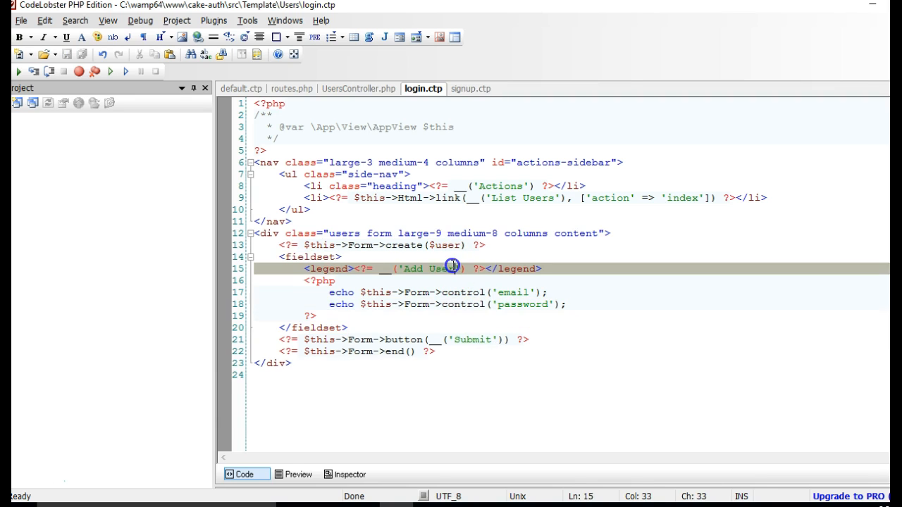
pyautogui.write('Login')
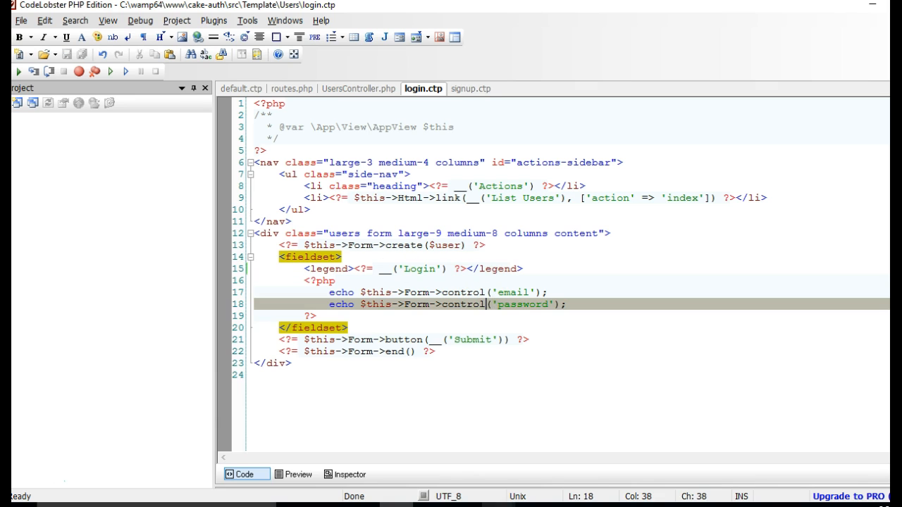
pyautogui.moveTo(430, 472)
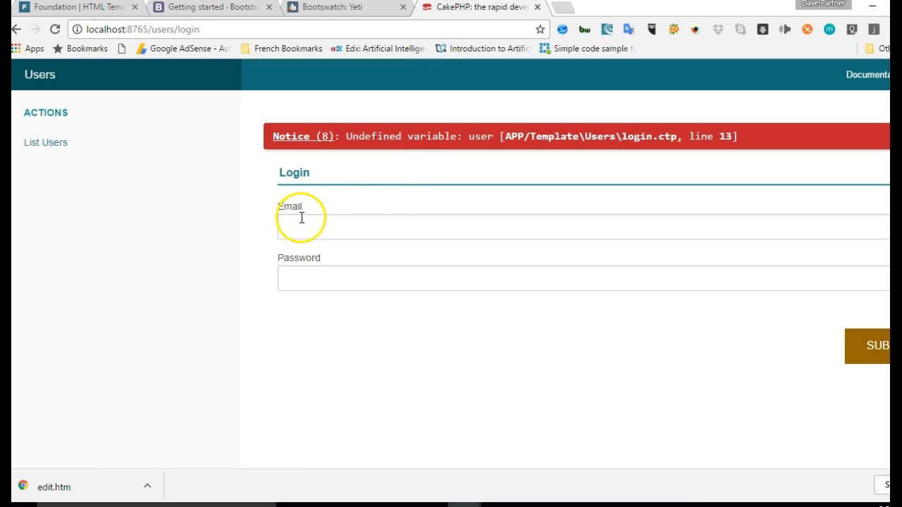
pyautogui.moveTo(366, 227)
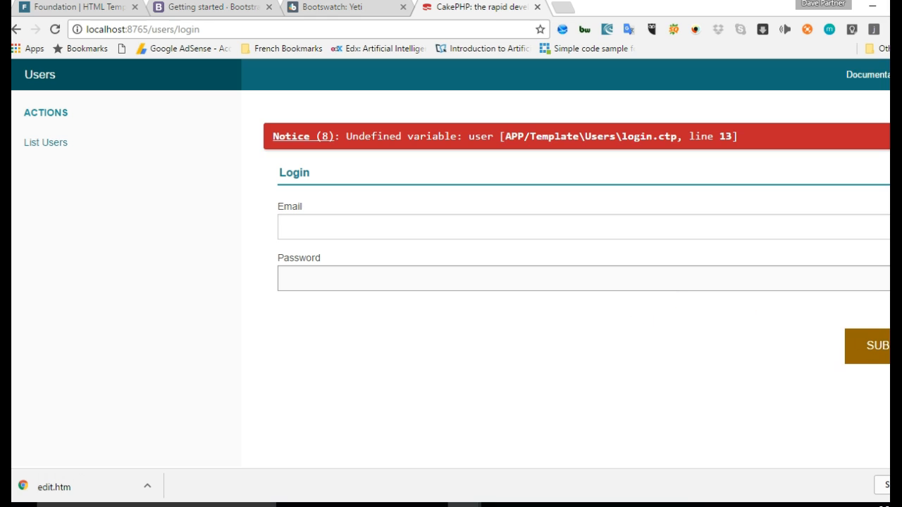
pyautogui.moveTo(468, 263)
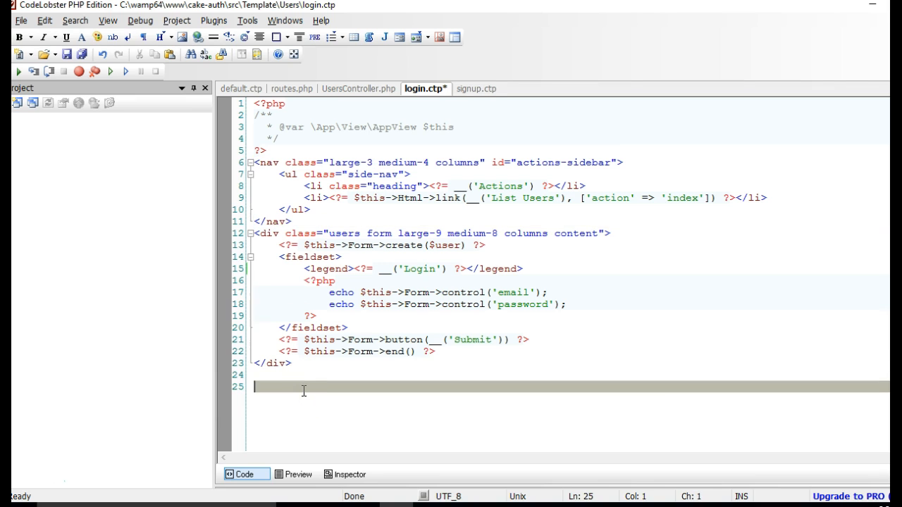
# Step: Note 'Zurb Foundation' and 'Bootstrap' at the end of login.ctp and save the file
pyautogui.write('Zurb Fou')
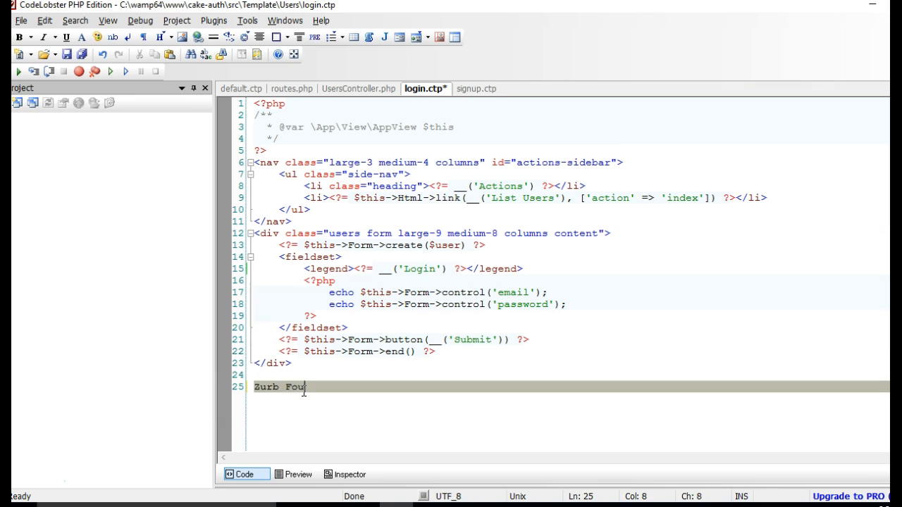
pyautogui.write('ndation')
pyautogui.write('B')
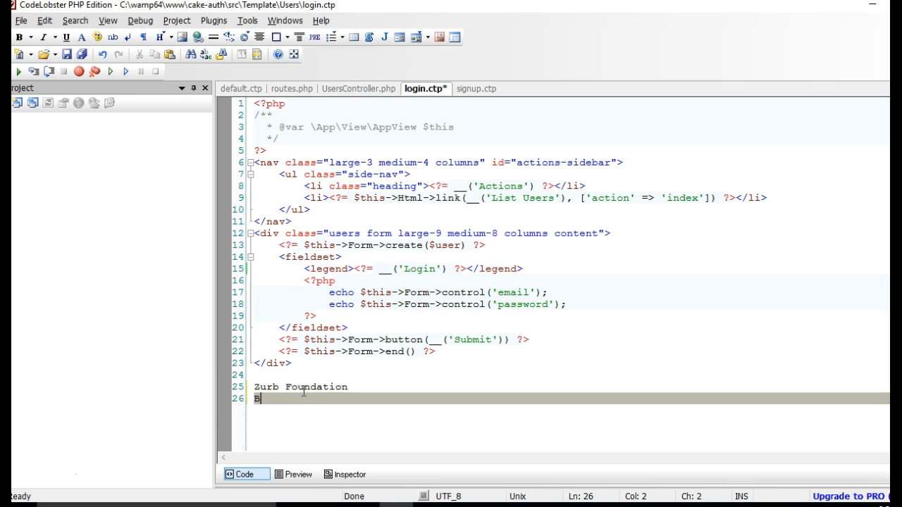
pyautogui.write('ootstrap')
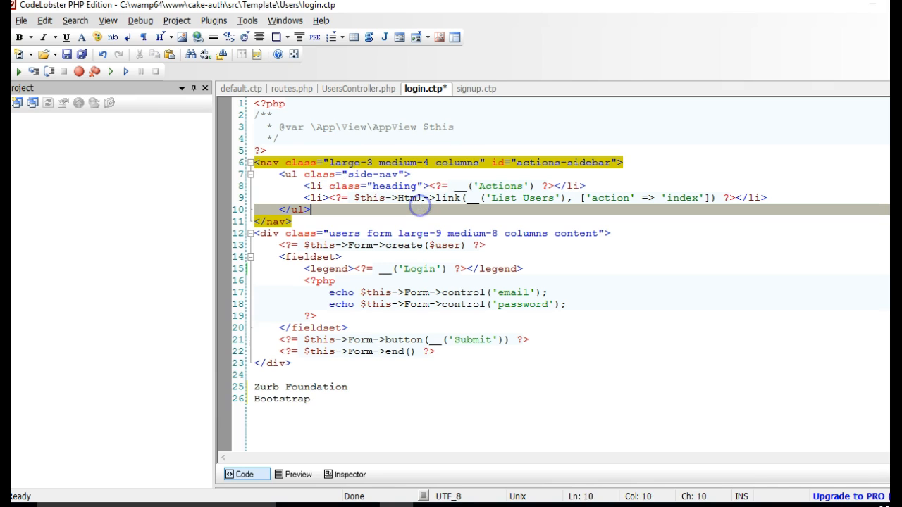
pyautogui.press('Ctrl+s')
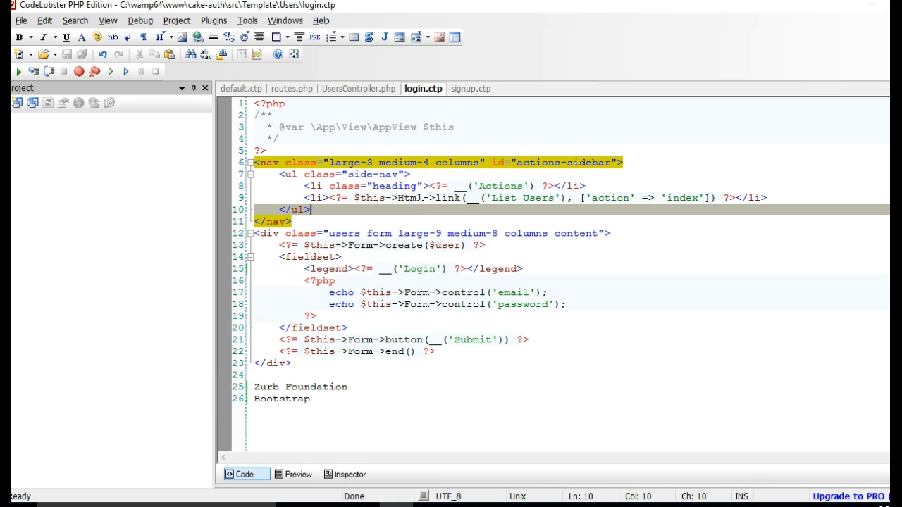
pyautogui.click(333, 402)
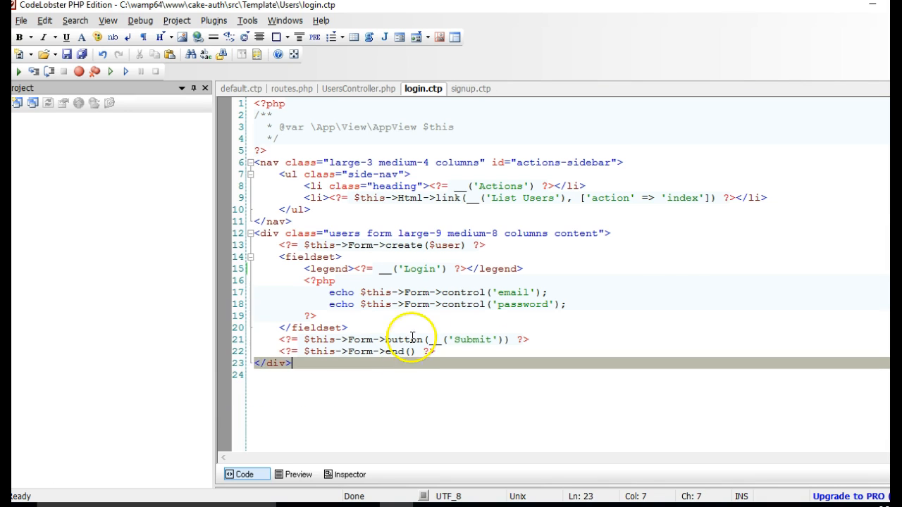
pyautogui.moveTo(432, 353)
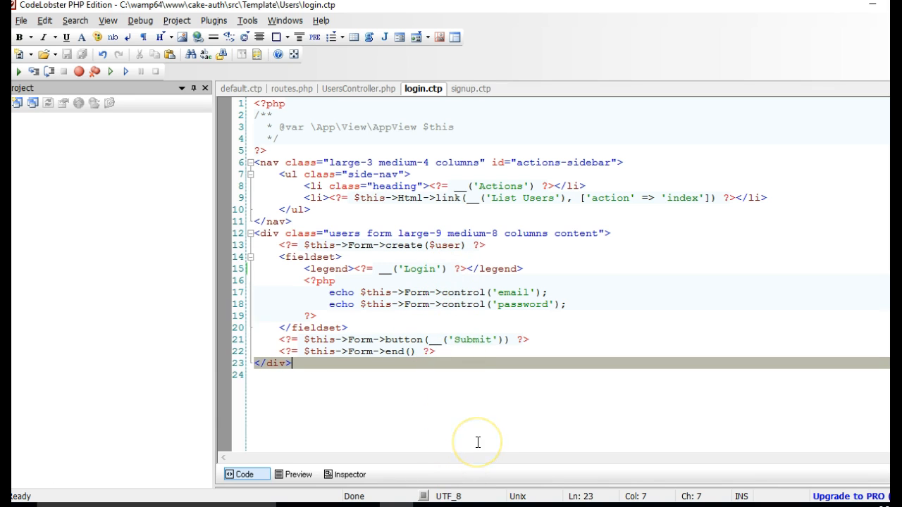
pyautogui.moveTo(471, 437)
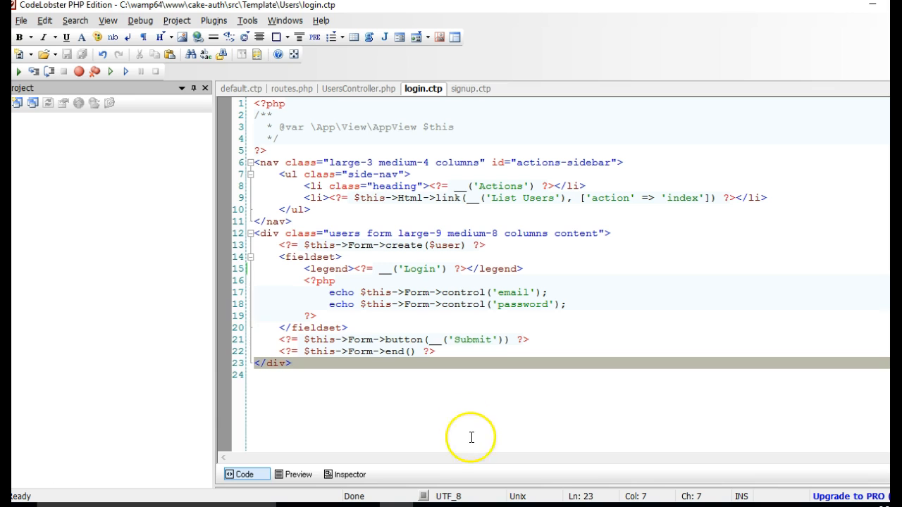
pyautogui.moveTo(485, 285)
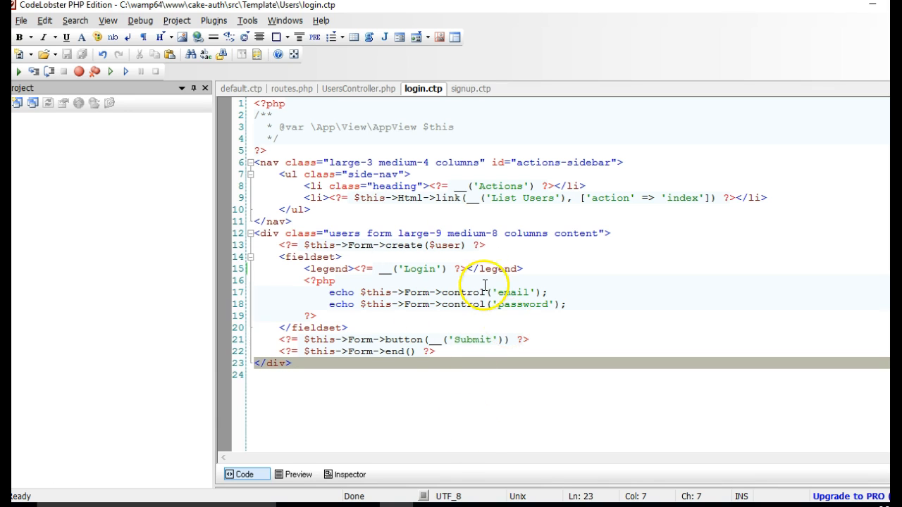
pyautogui.moveTo(499, 427)
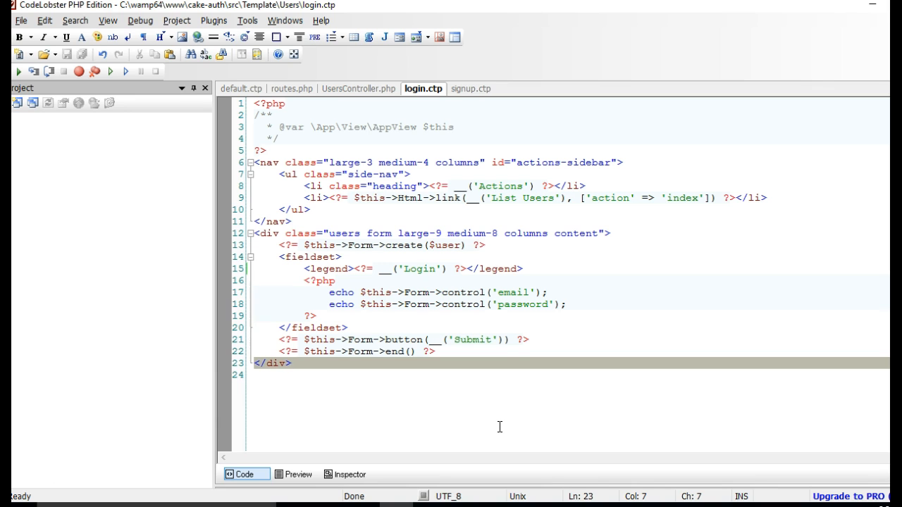
pyautogui.moveTo(493, 428)
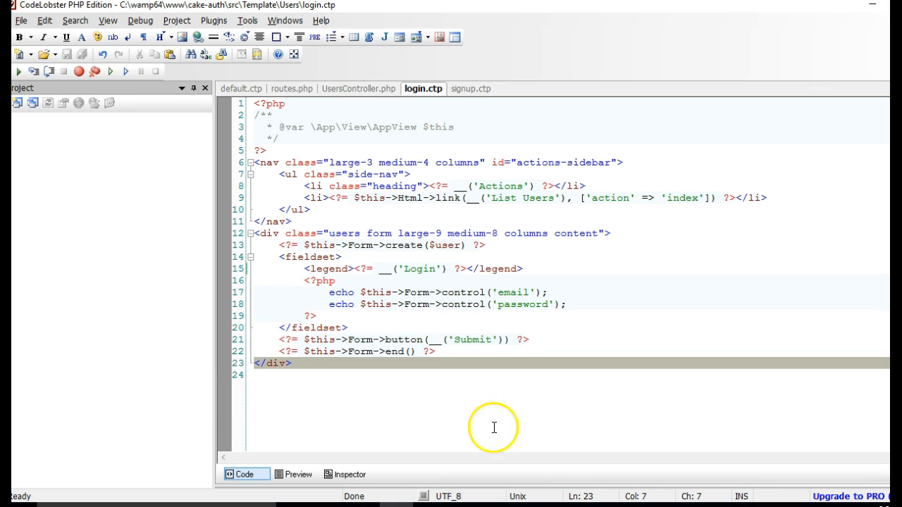